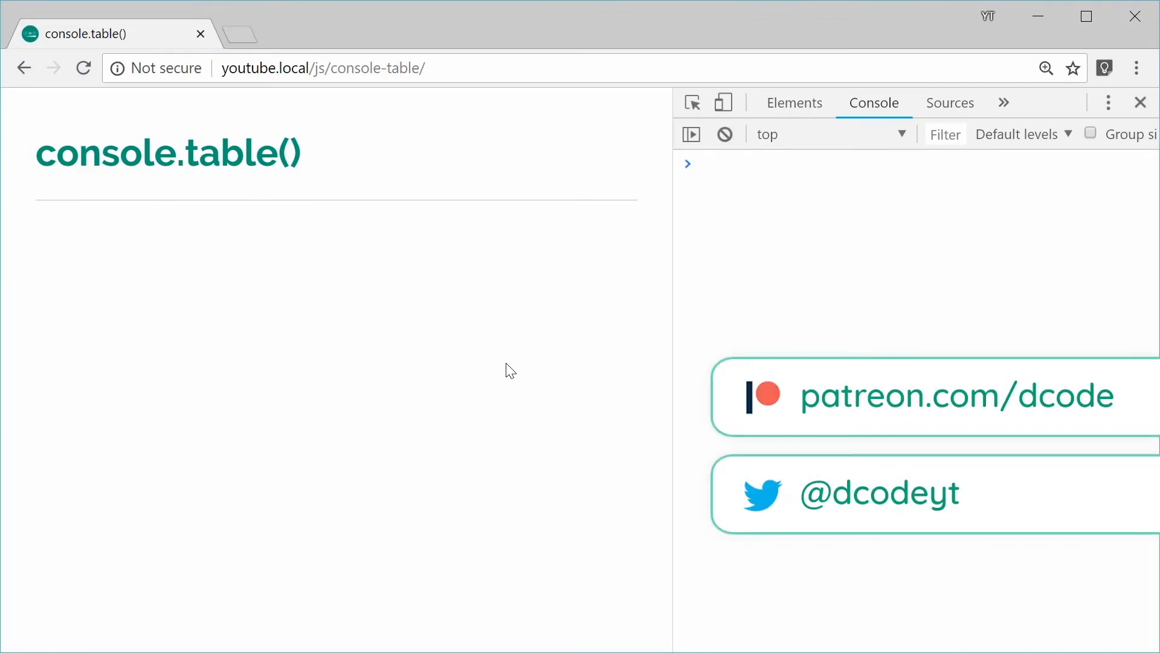
pyautogui.moveTo(498, 374)
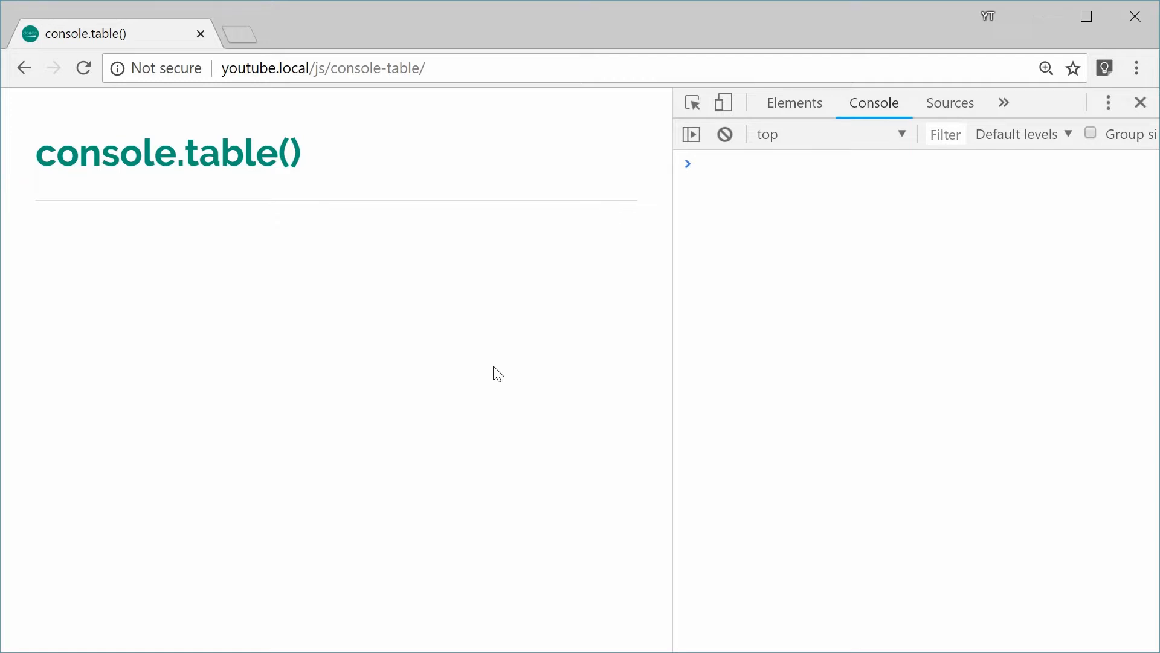
pyautogui.moveTo(204, 189)
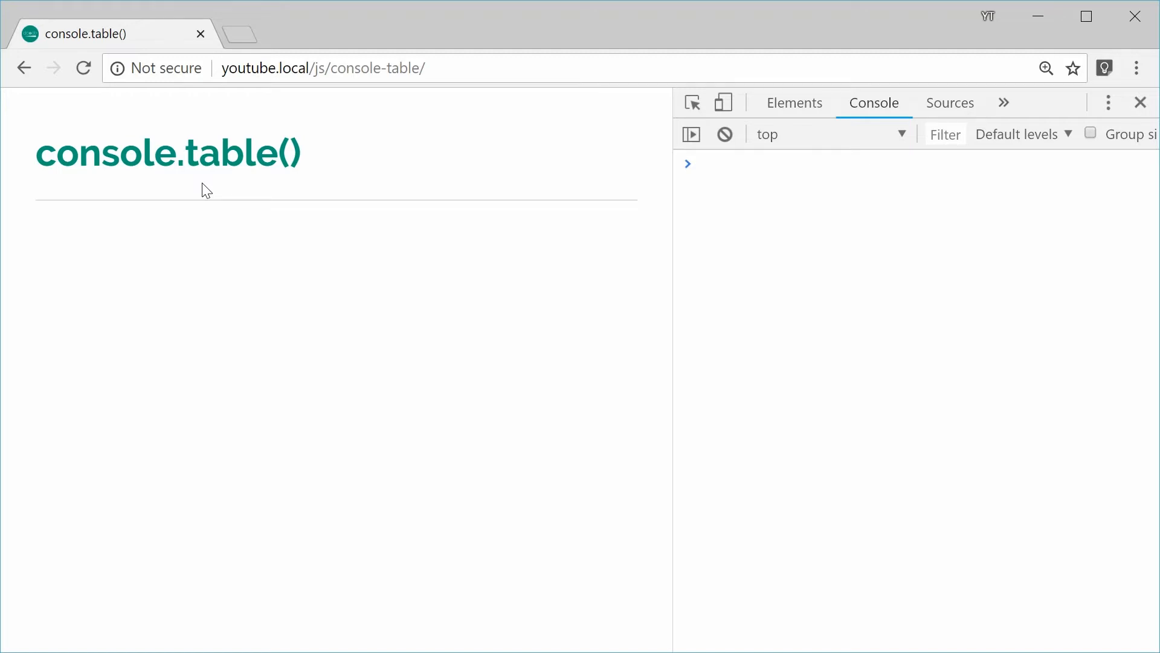
pyautogui.moveTo(606, 335)
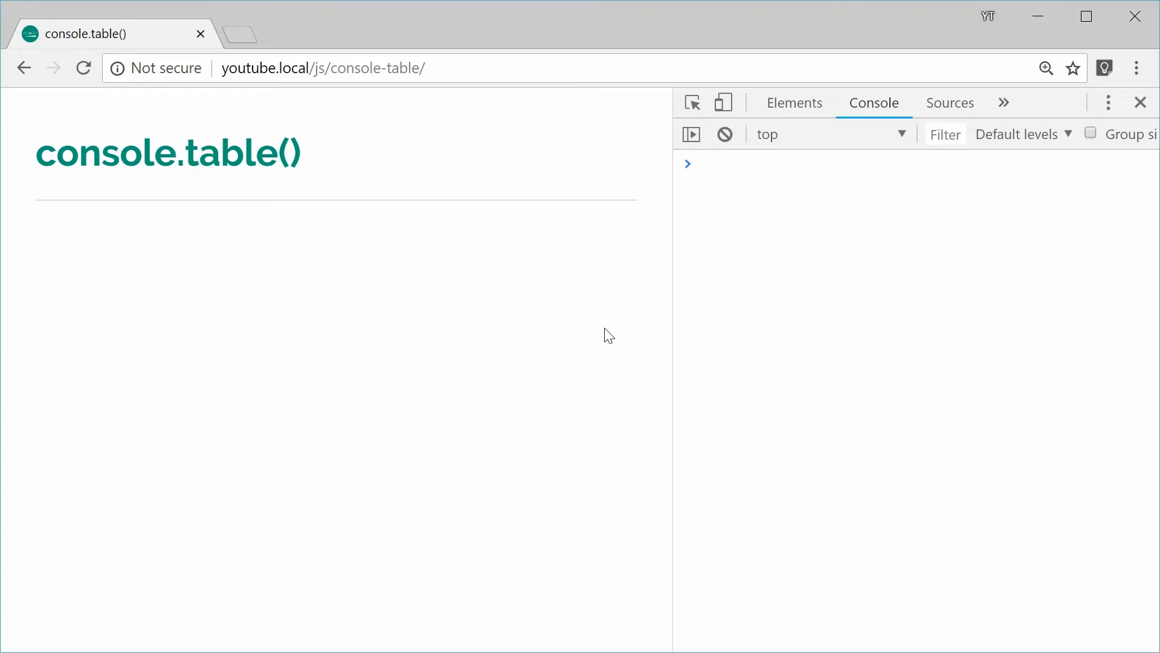
pyautogui.moveTo(405, 395)
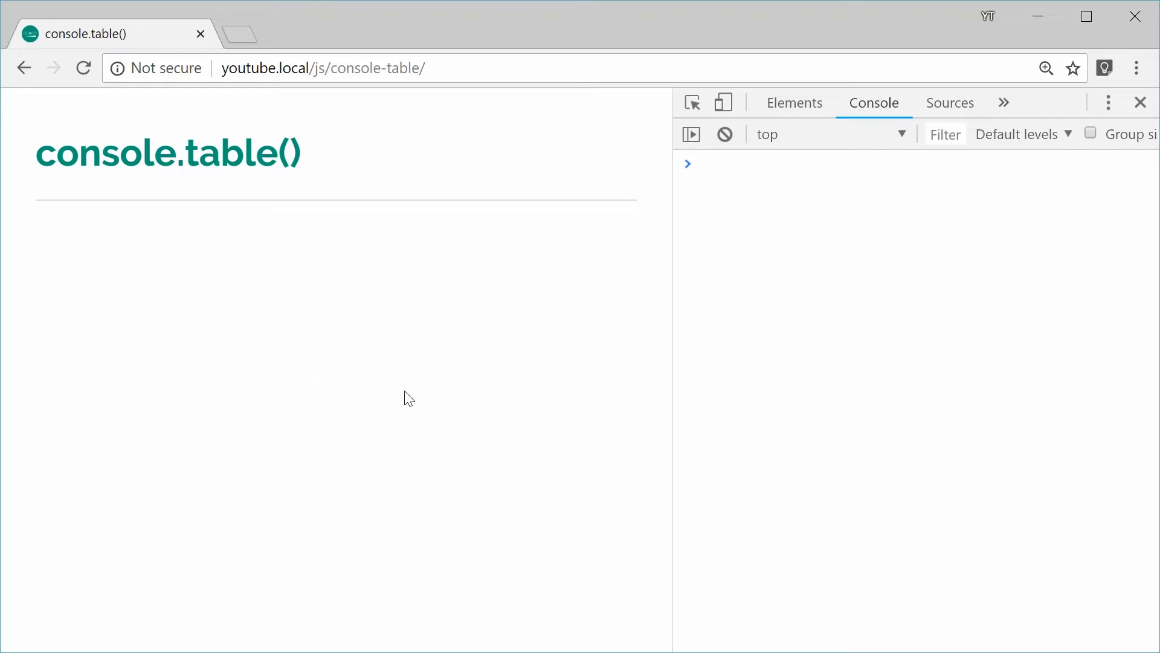
pyautogui.moveTo(329, 326)
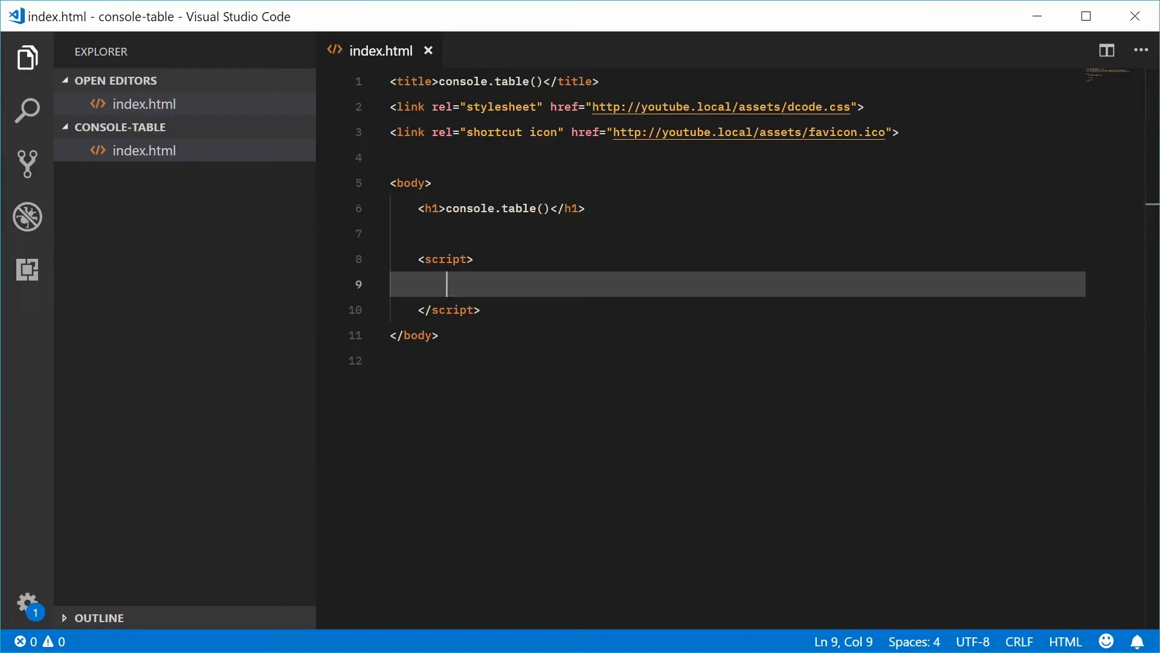
pyautogui.moveTo(498, 316)
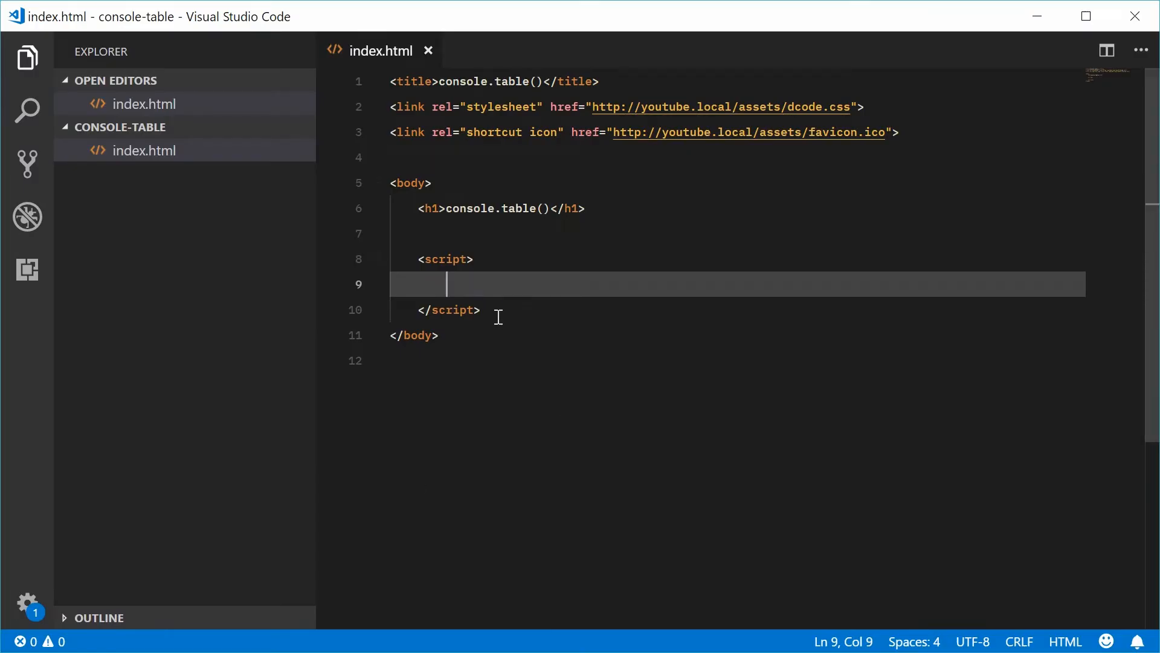
pyautogui.moveTo(484, 345)
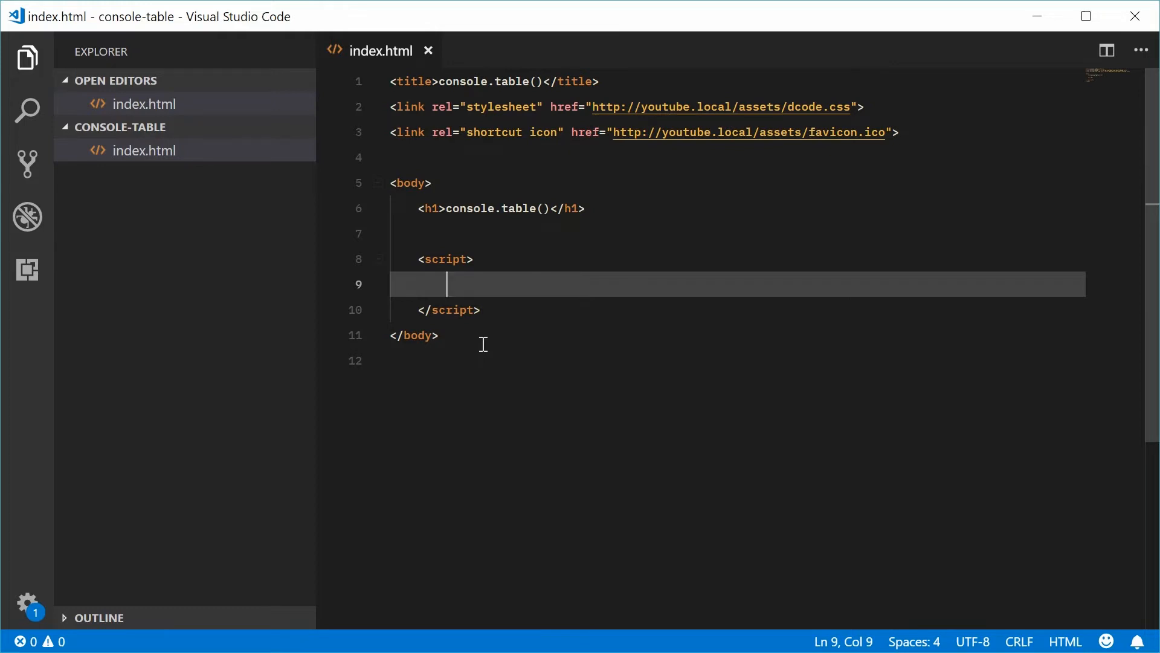
pyautogui.moveTo(530, 274)
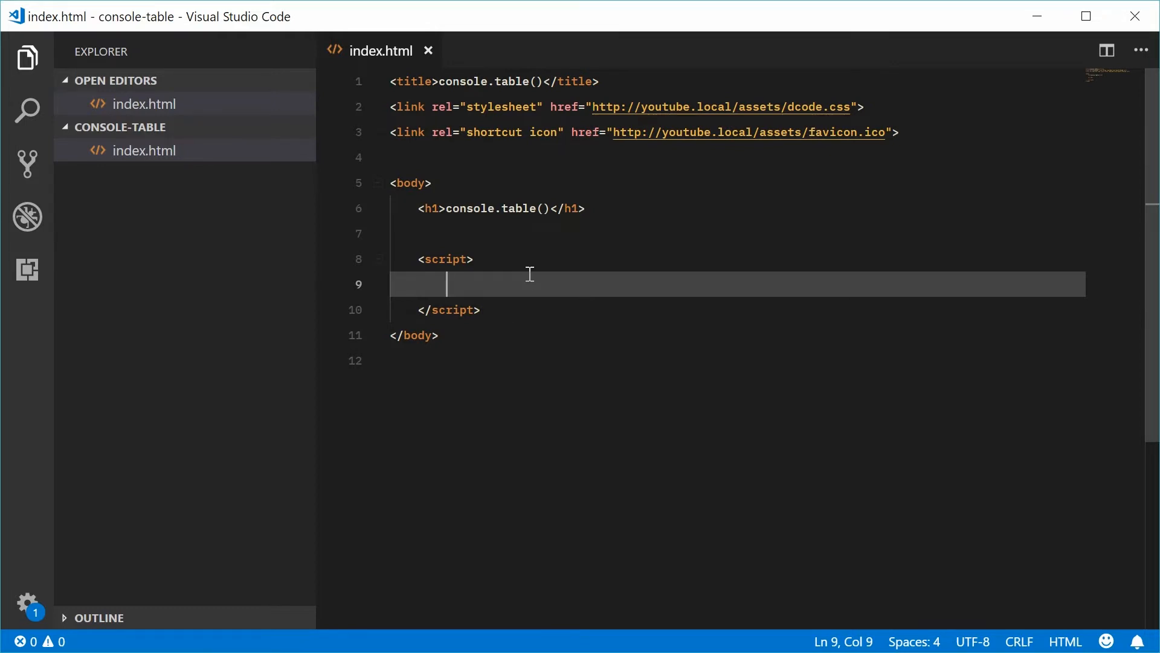
# Place the caret inside the empty script block of index.html.
pyautogui.doubleClick(519, 208)
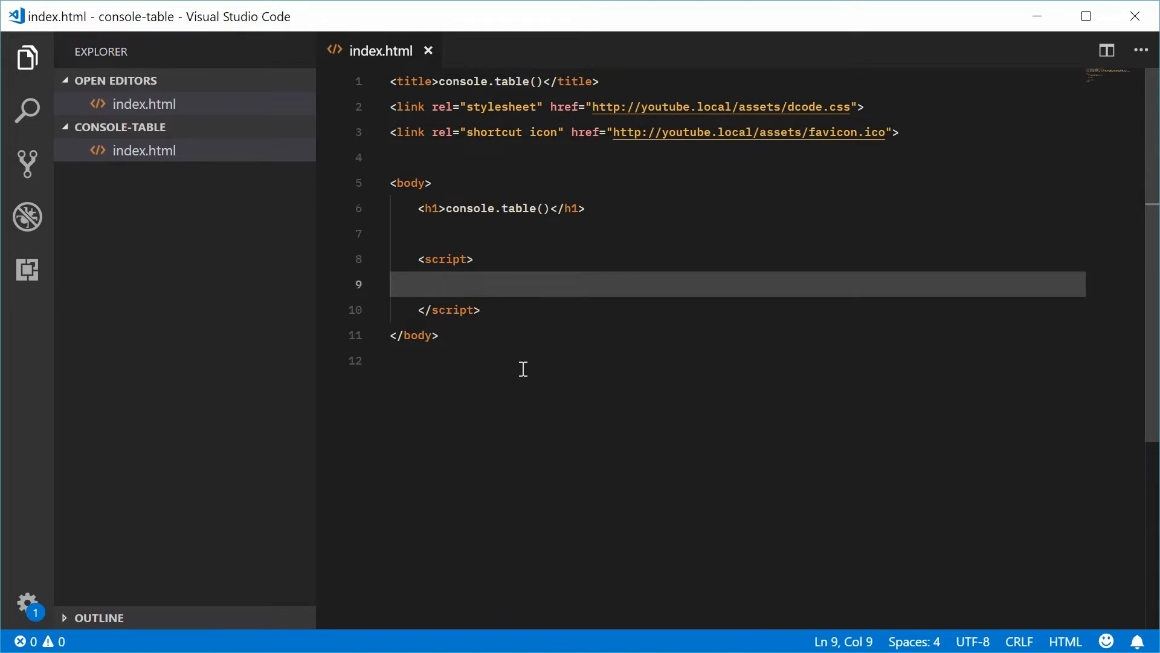
# Define const a = ["dcode", "youtube", "javascript", "dom"] and log it with console.table(a).
pyautogui.write('const a =')
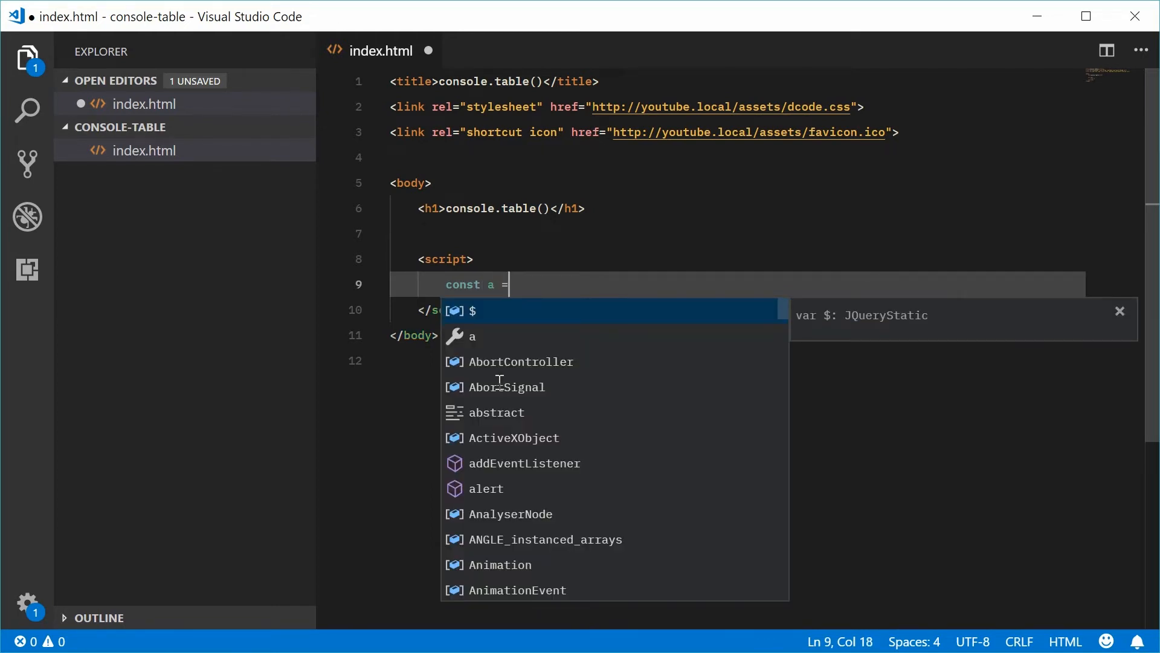
pyautogui.write('[""]')
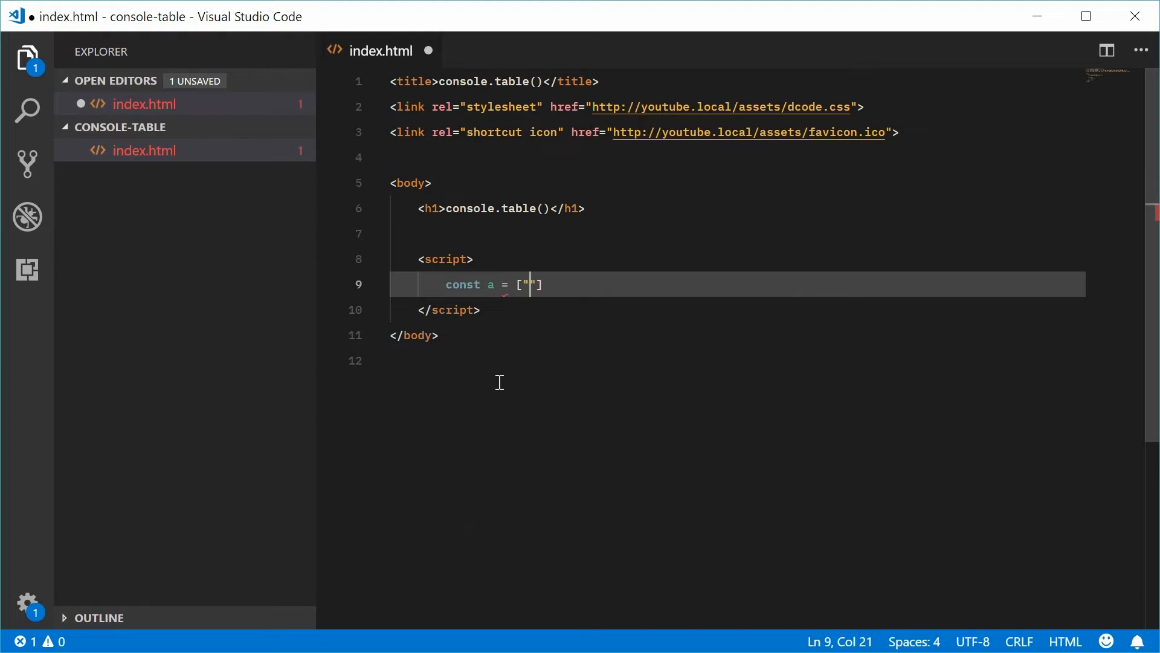
pyautogui.write('dc')
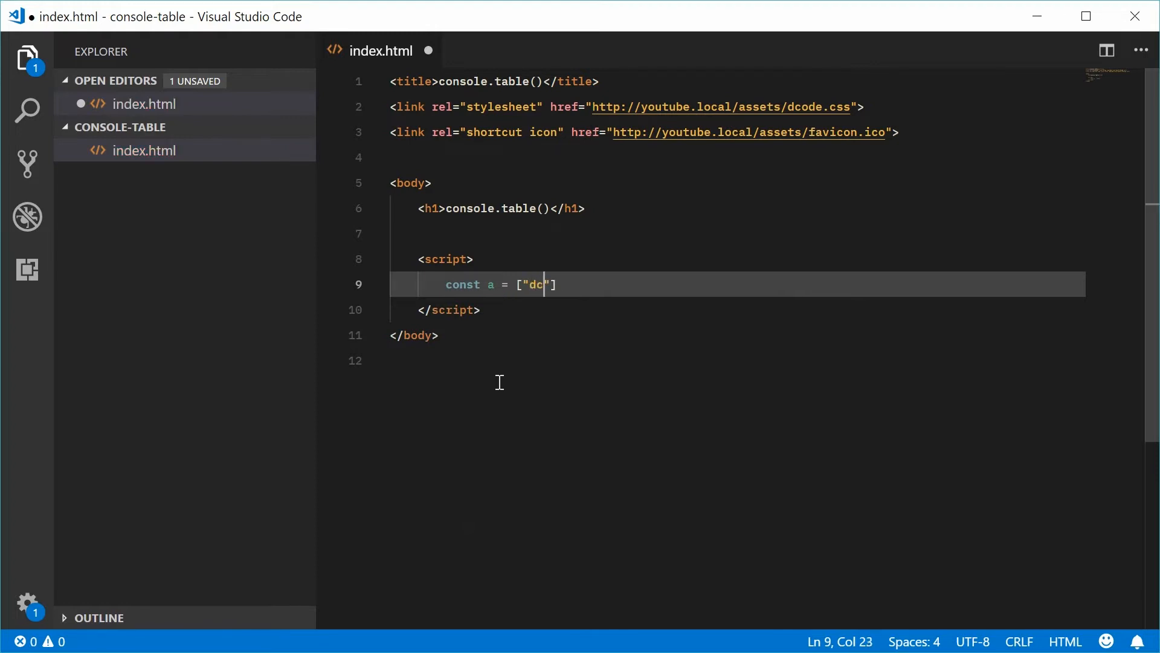
pyautogui.write('ode", "youtube", "javasc')
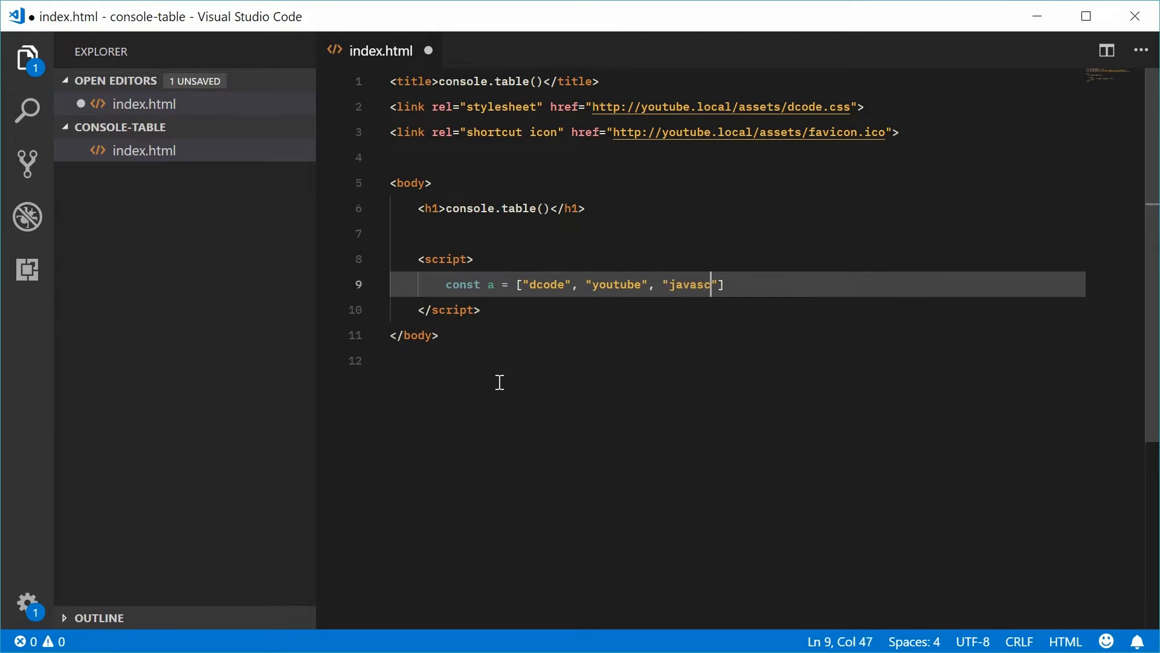
pyautogui.write('ript", "dom"')
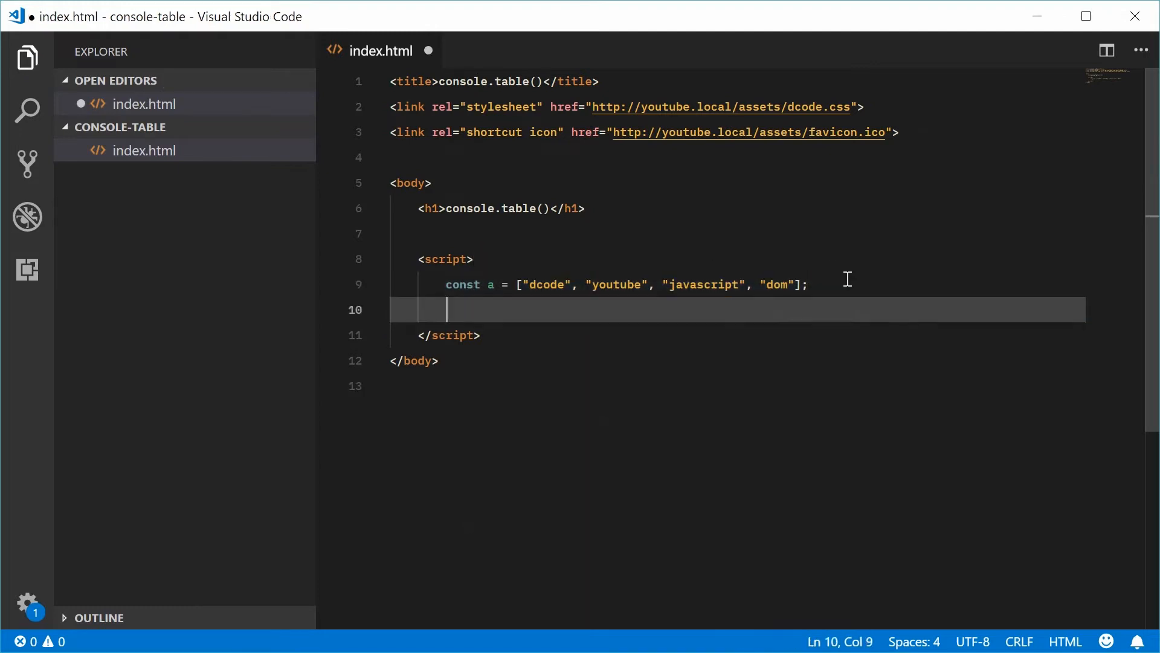
pyautogui.write('console.')
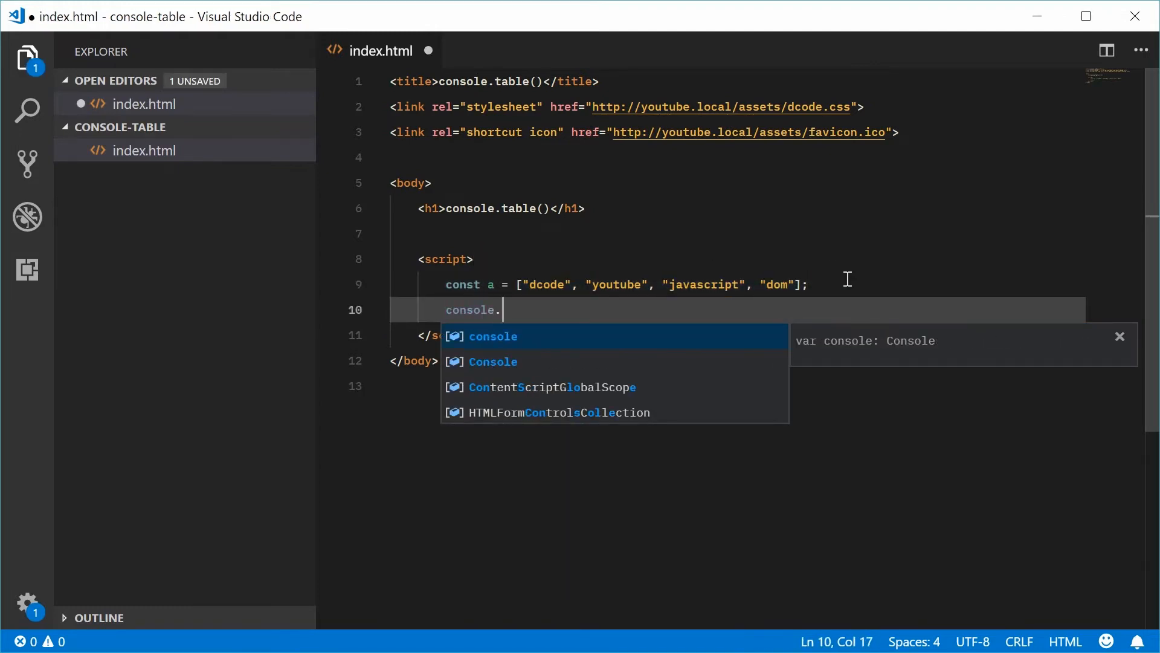
pyautogui.write('table()')
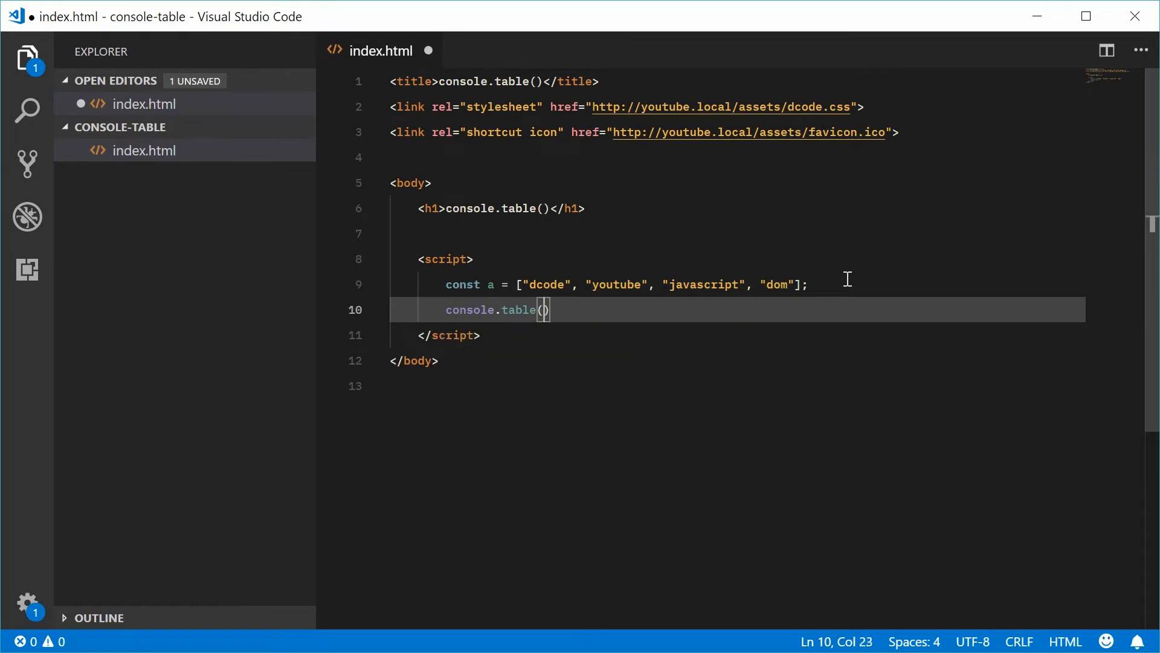
pyautogui.write('a')
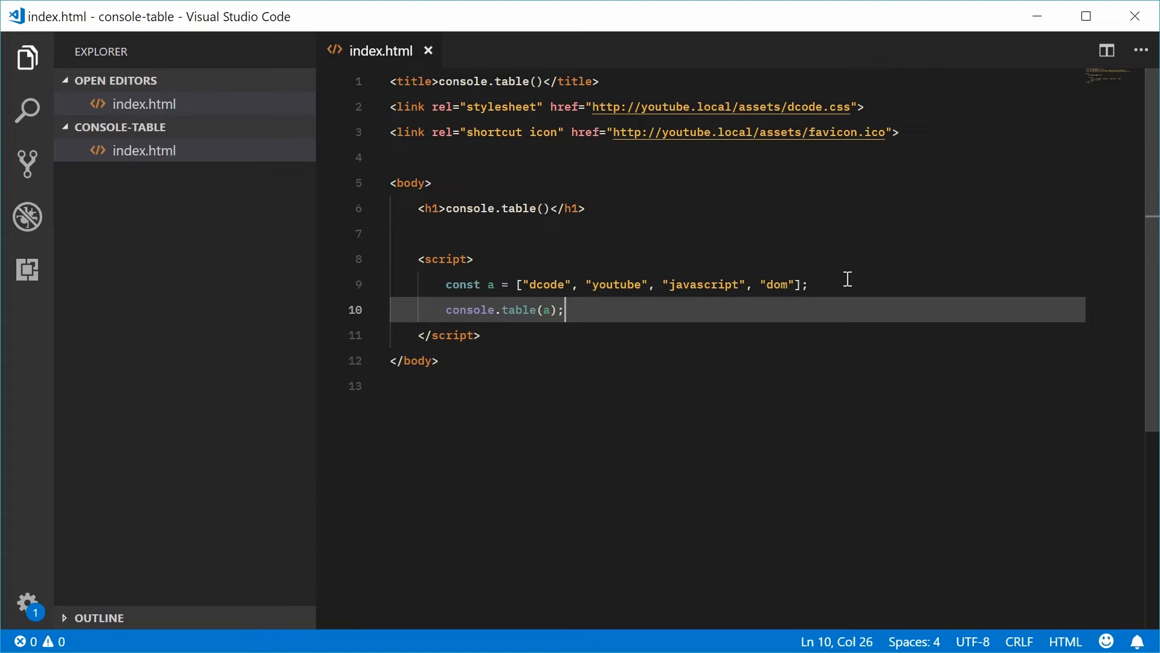
pyautogui.moveTo(654, 397)
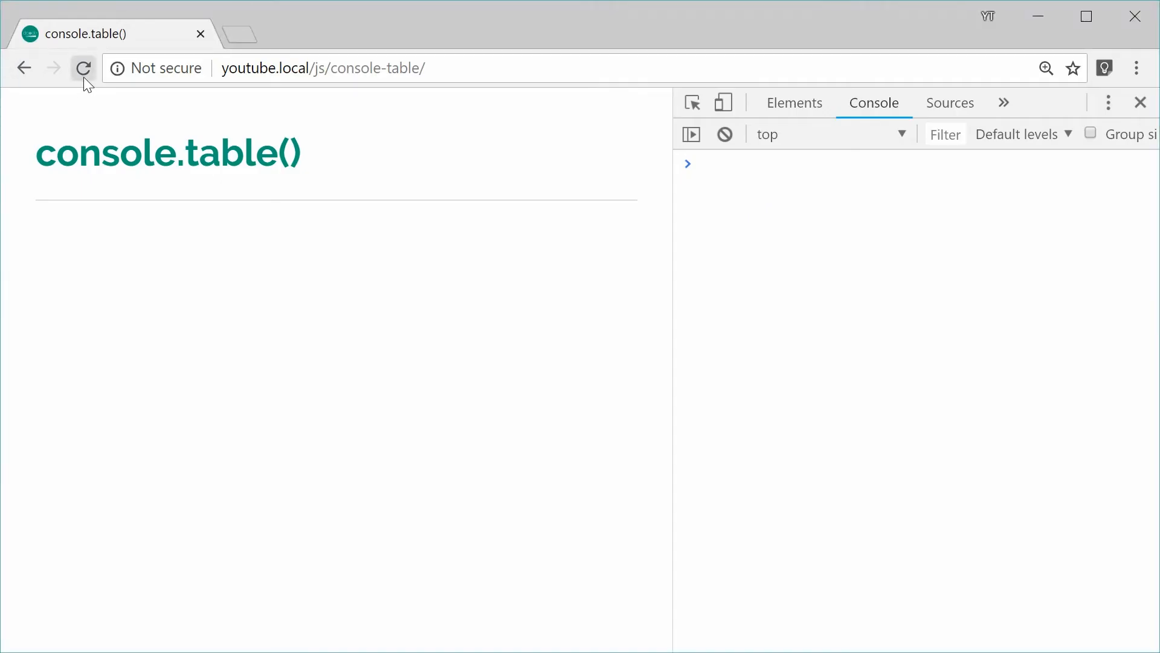
# Reload the page and expand then collapse the logged Array(4) in the Console.
pyautogui.click(83, 68)
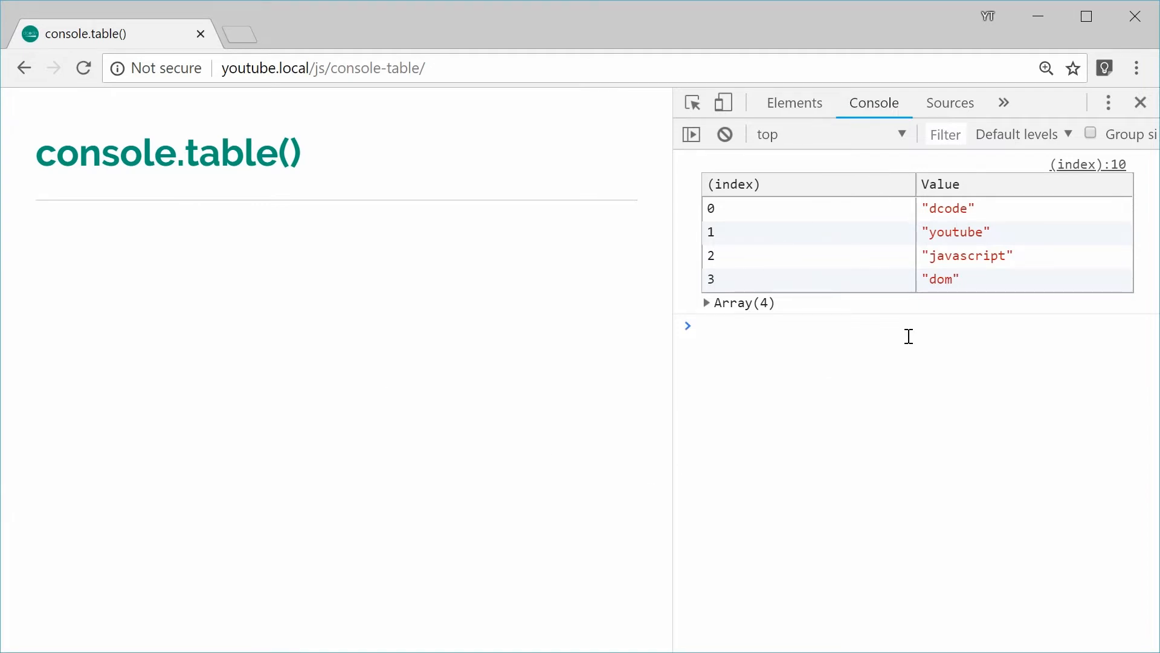
pyautogui.moveTo(782, 266)
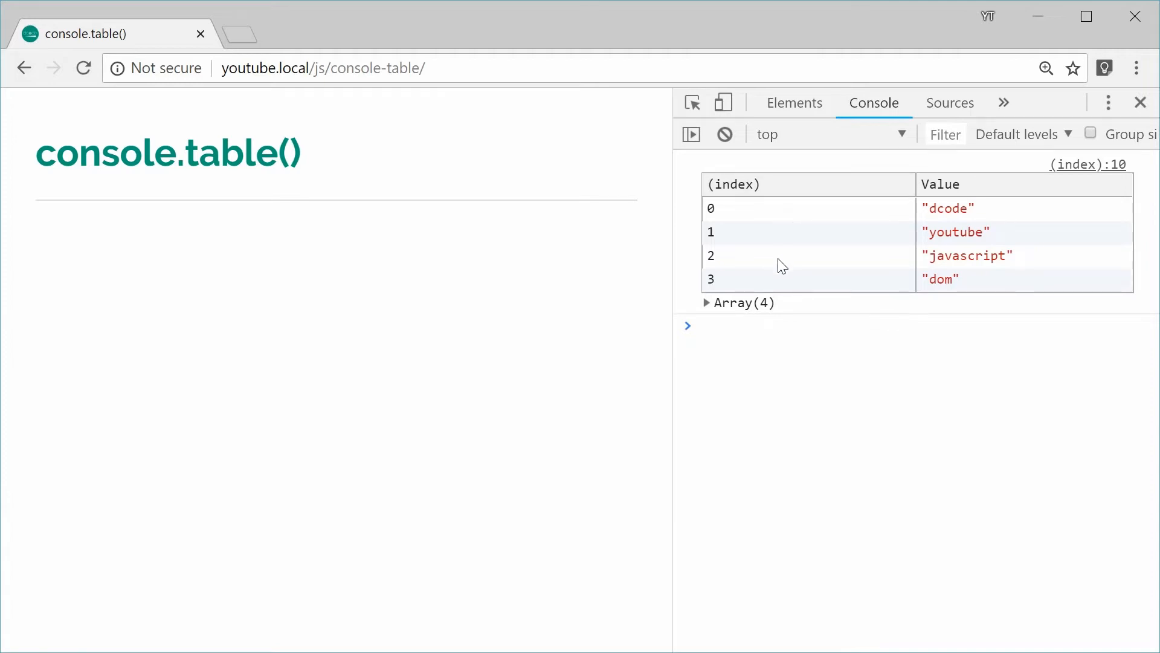
pyautogui.moveTo(1051, 229)
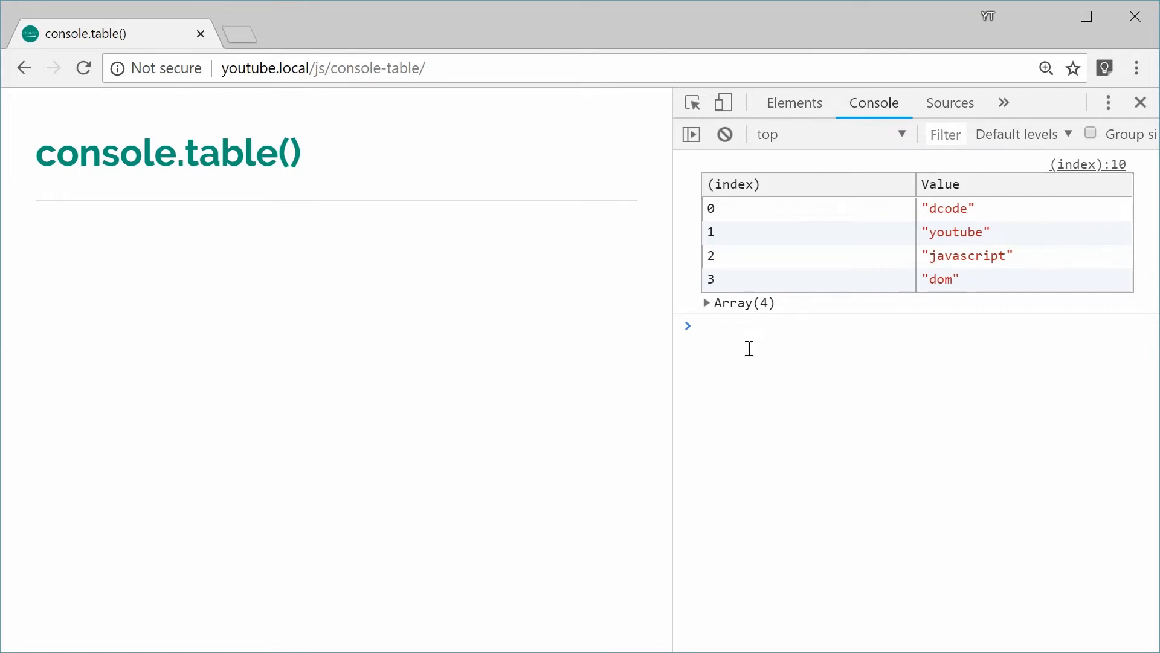
pyautogui.moveTo(706, 306)
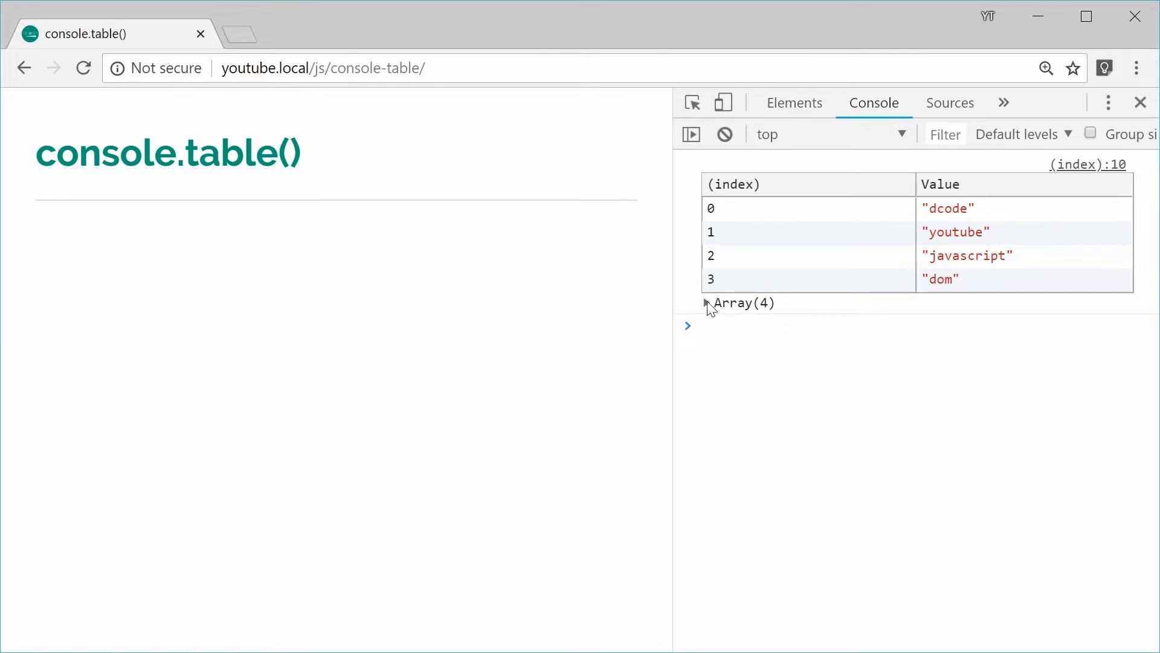
pyautogui.click(706, 303)
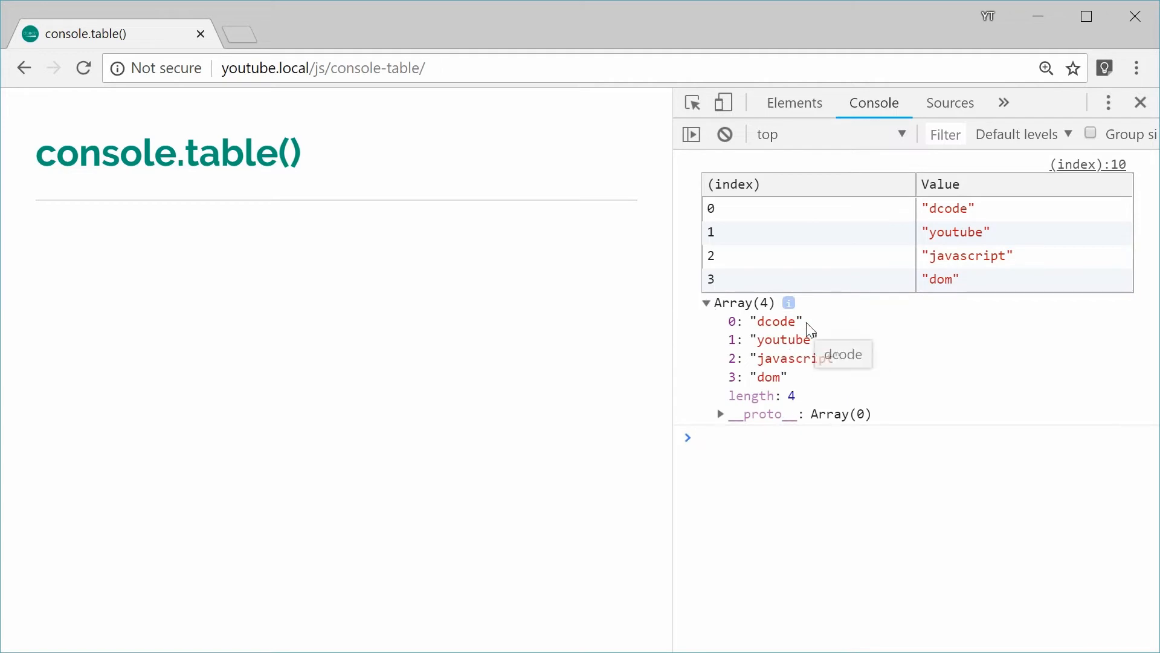
pyautogui.click(707, 303)
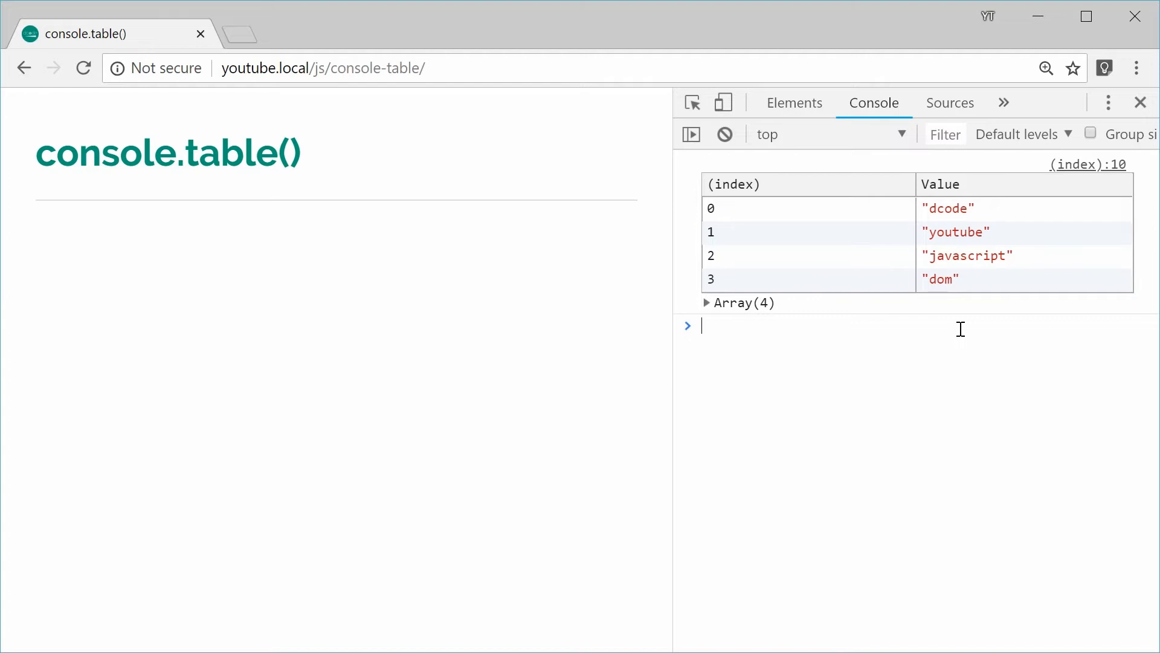
pyautogui.moveTo(944, 339)
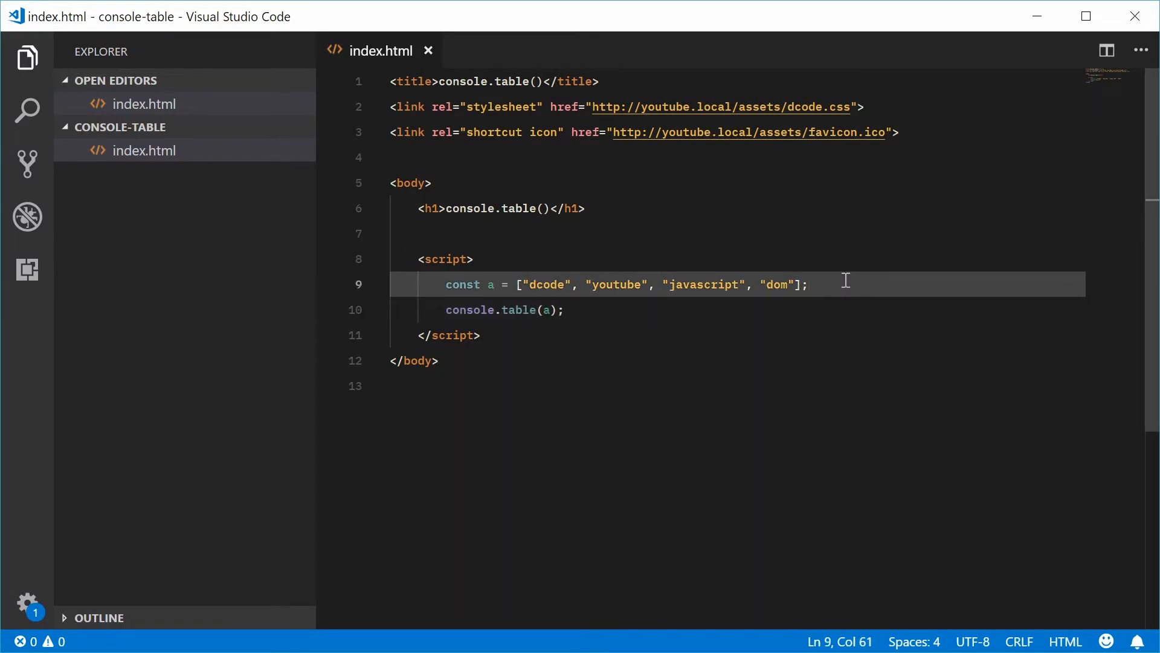
# Write const o = { name: "dom", age: 65, hasAJob: true }, save, and log console.table(o).
pyautogui.write('const o')
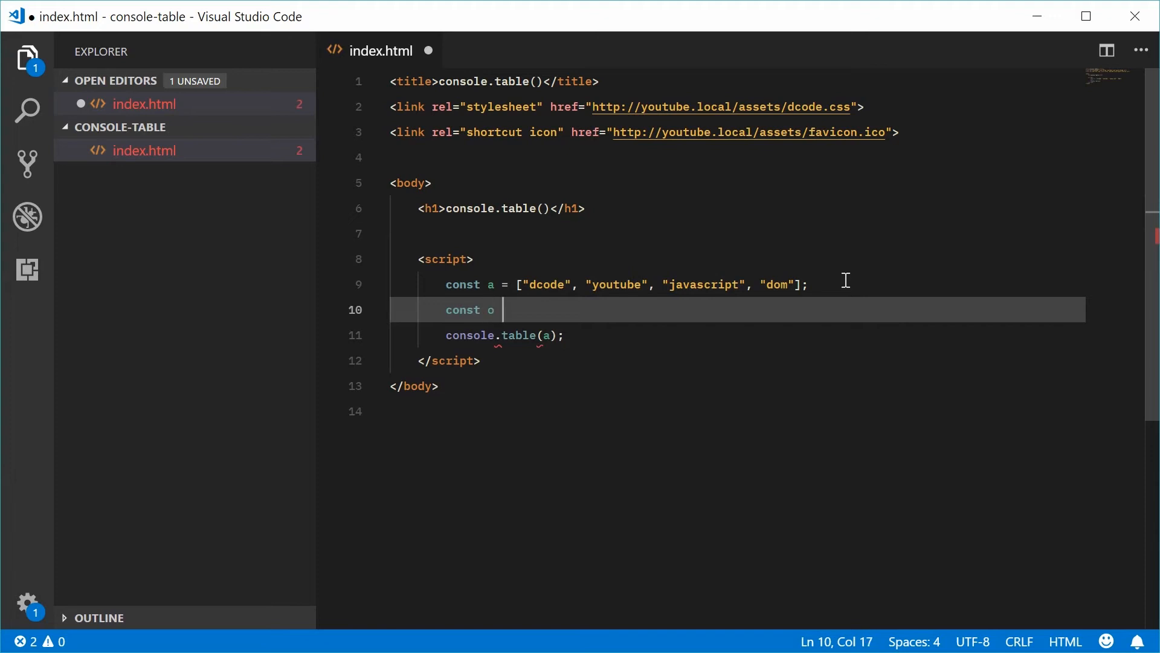
pyautogui.write('=')
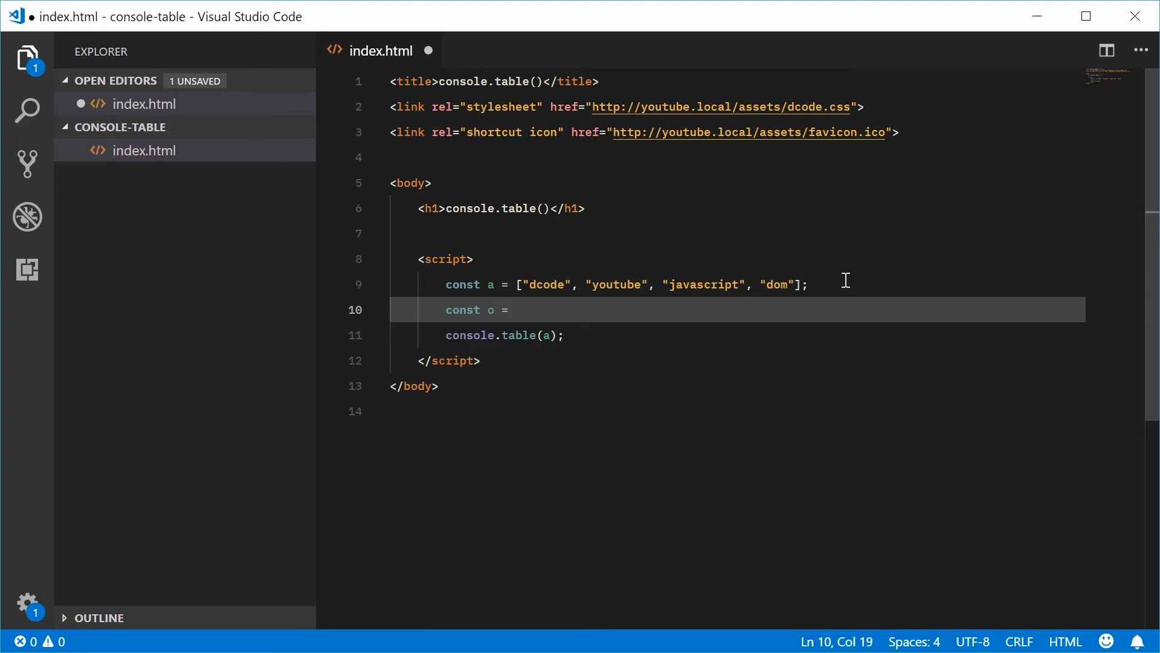
pyautogui.write('{')
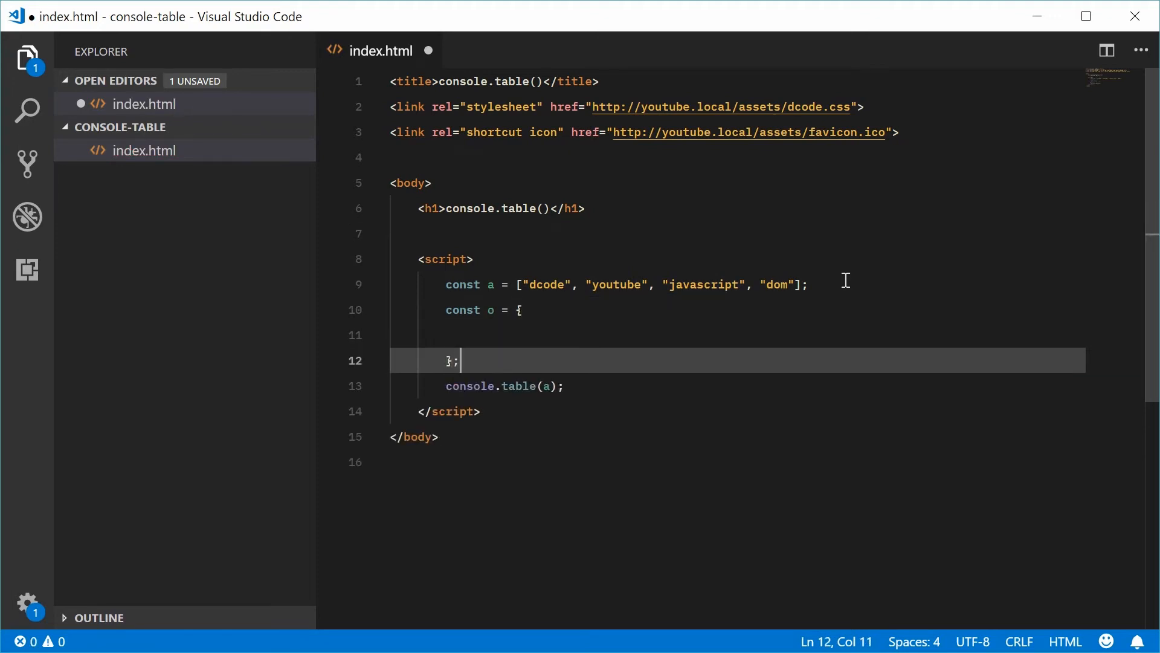
pyautogui.press('Enter')
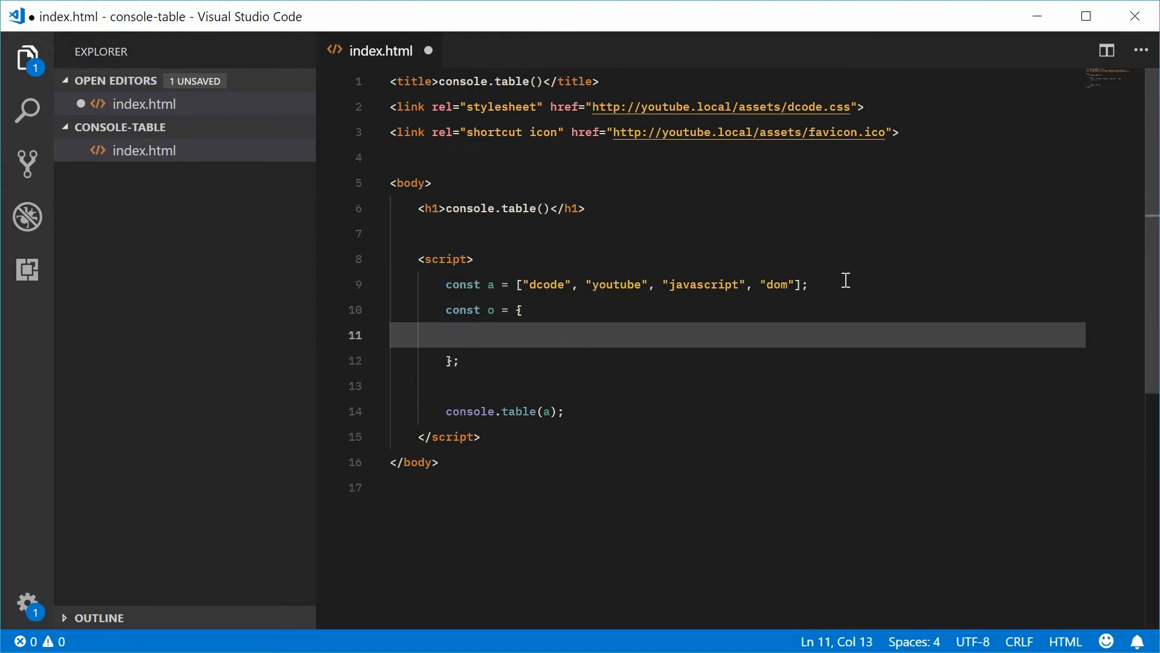
pyautogui.write('name: "dom",')
pyautogui.write('age')
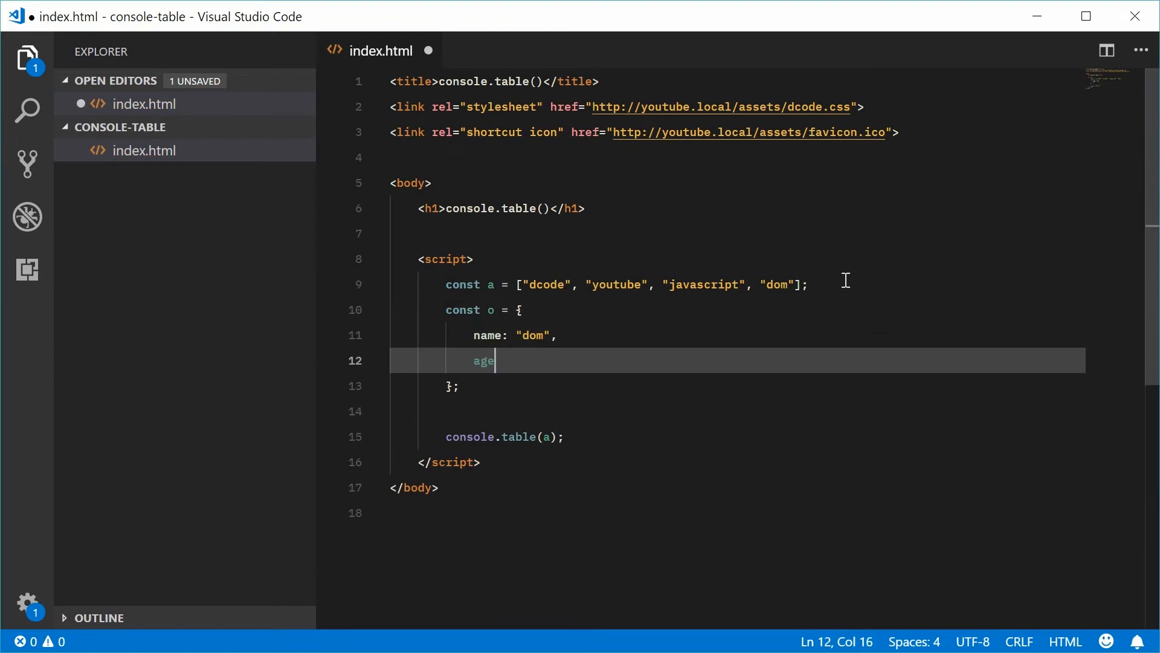
pyautogui.write(': 65,')
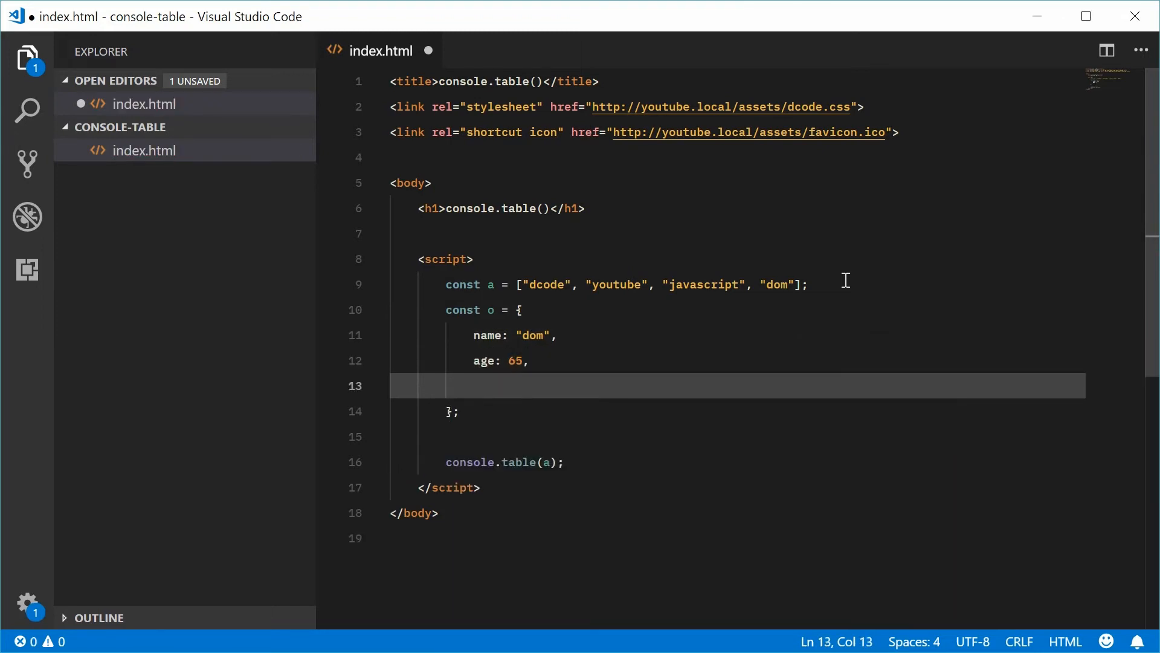
pyautogui.write('has')
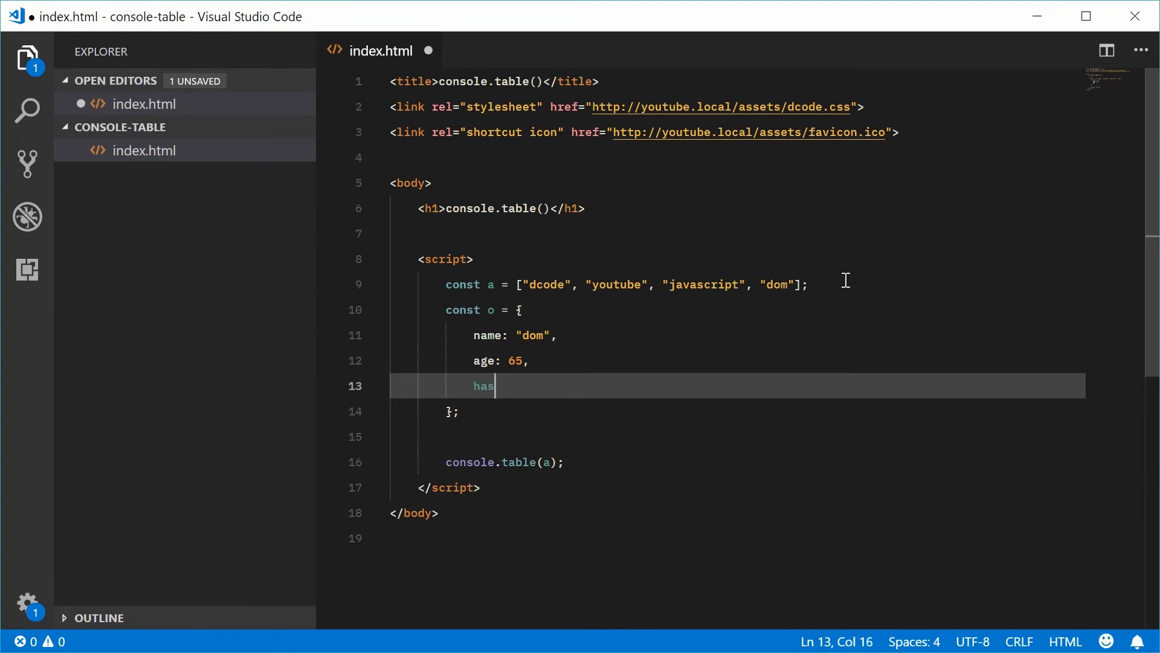
pyautogui.write('AJob')
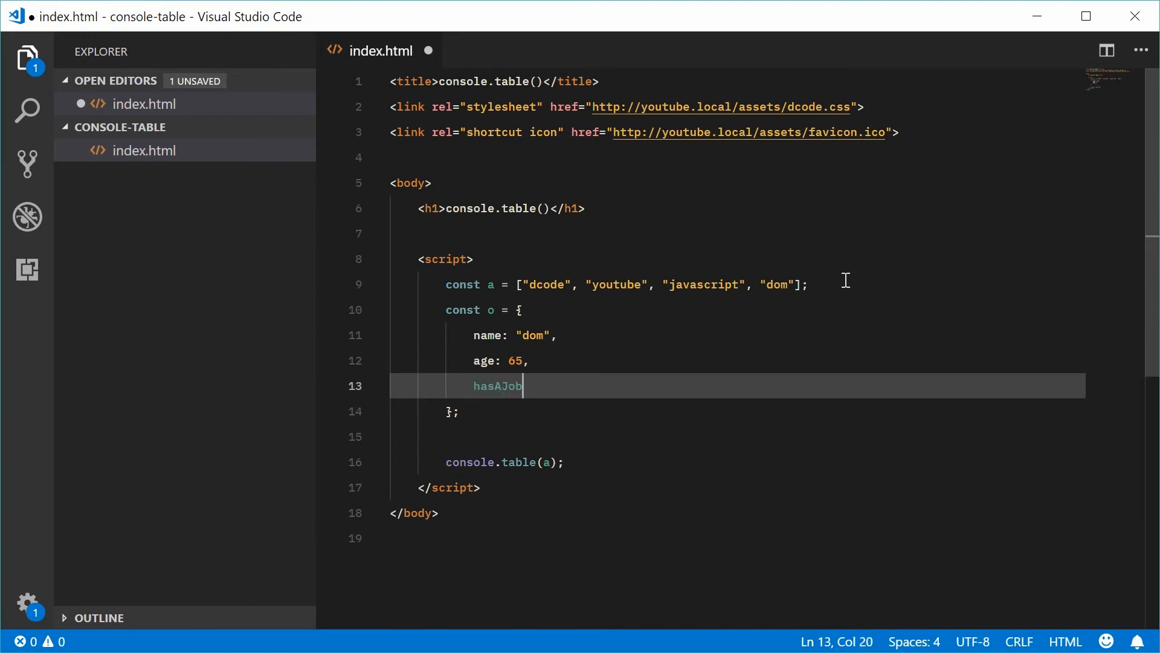
pyautogui.write(': true')
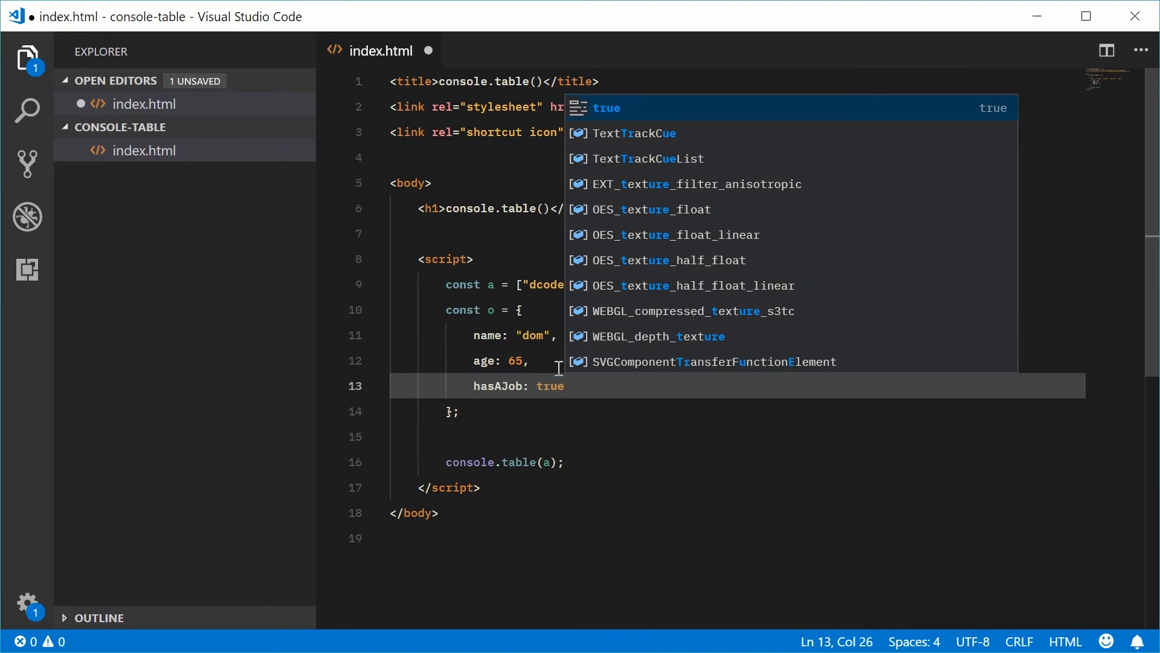
pyautogui.press('Ctrl+s')
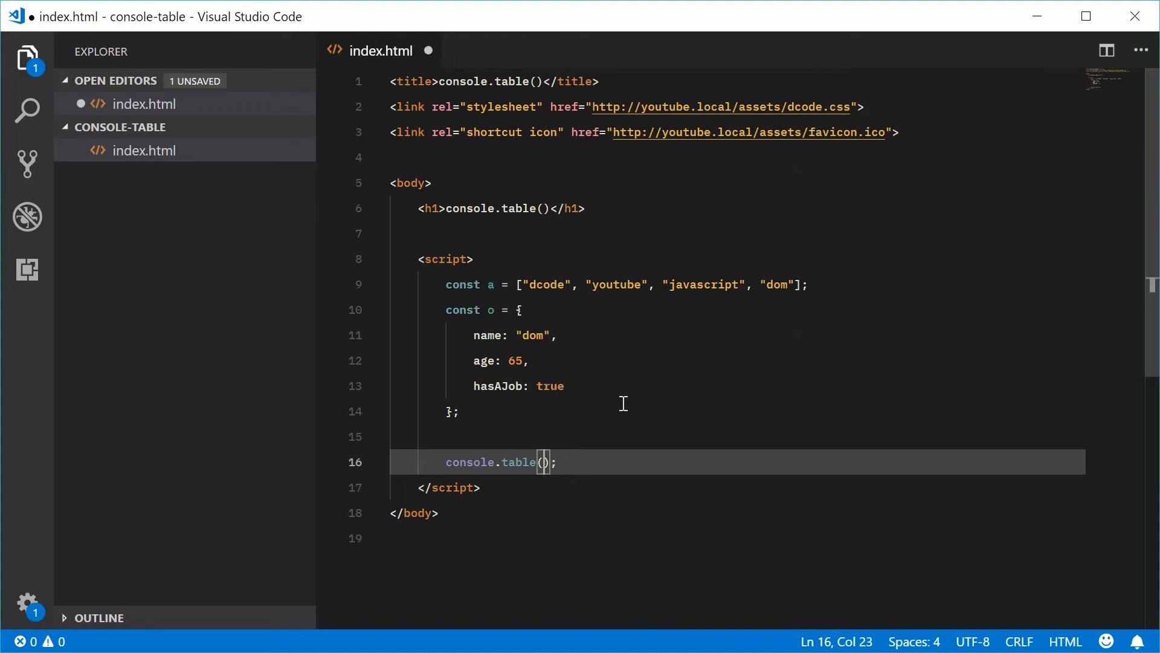
pyautogui.write('o')
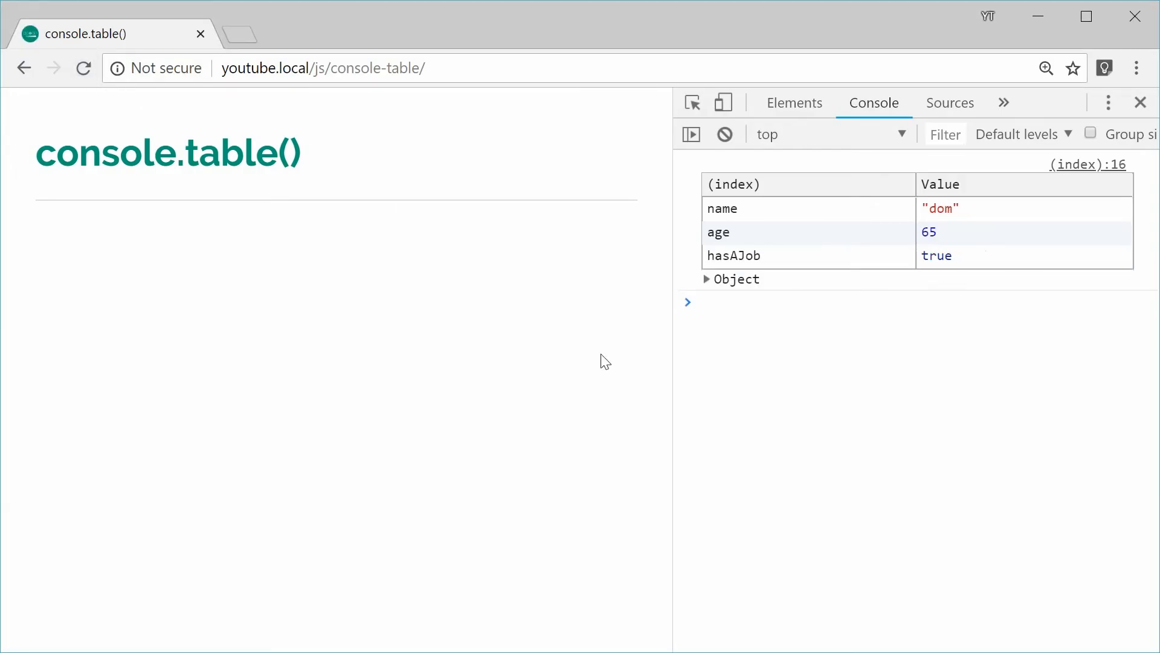
pyautogui.moveTo(755, 213)
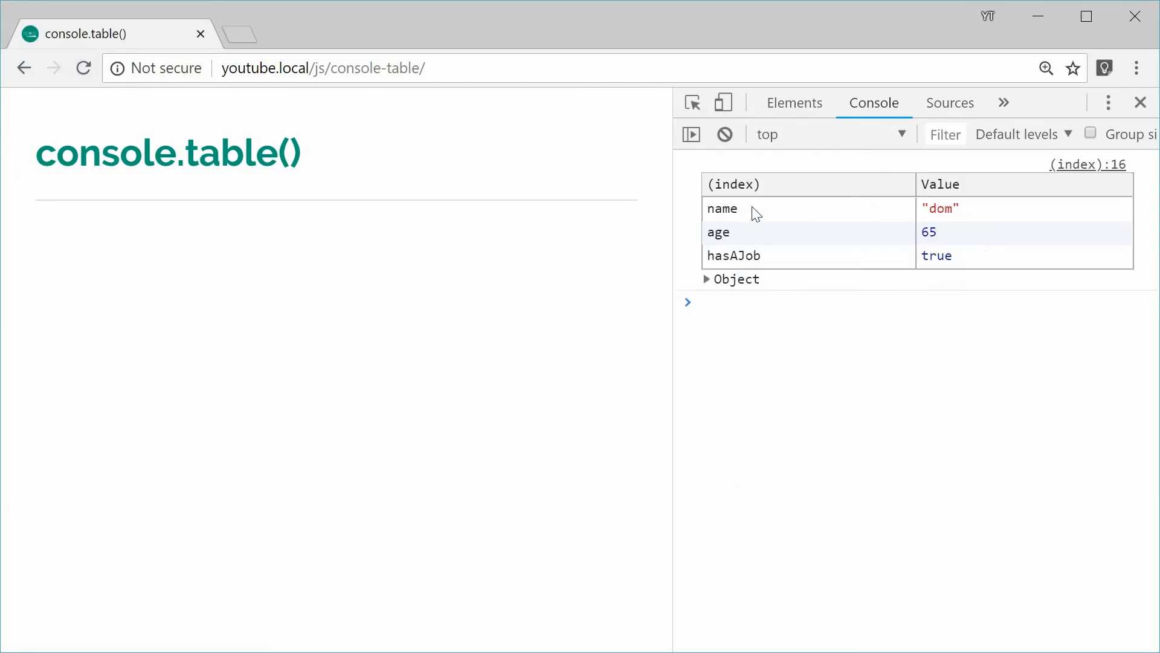
pyautogui.moveTo(767, 213)
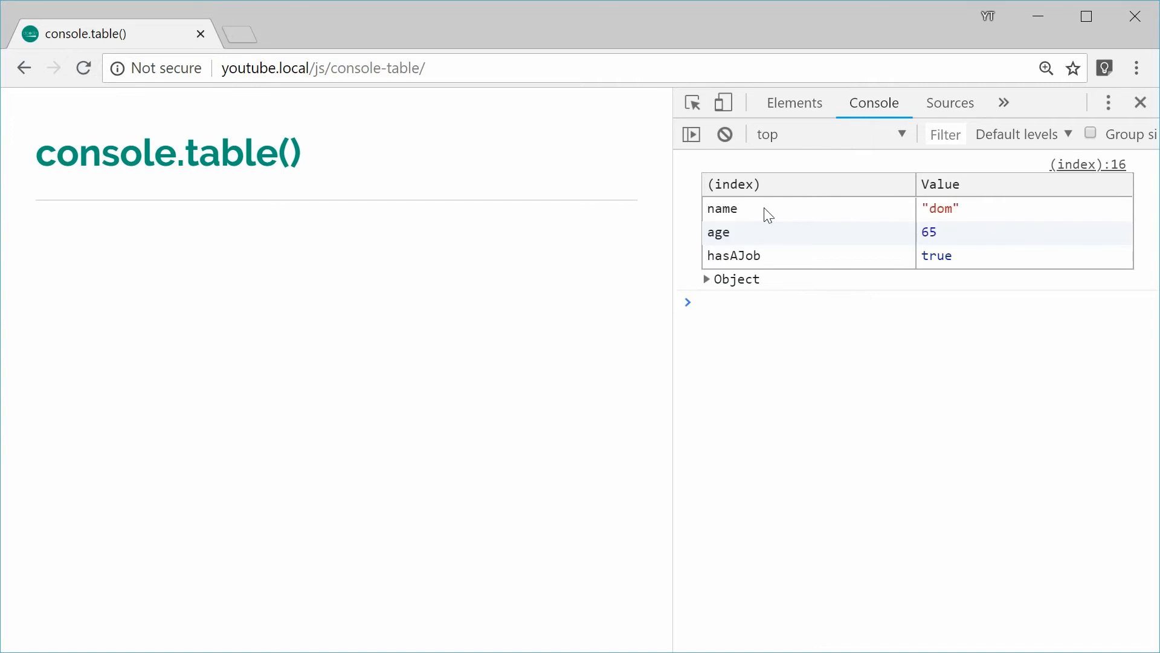
pyautogui.moveTo(856, 387)
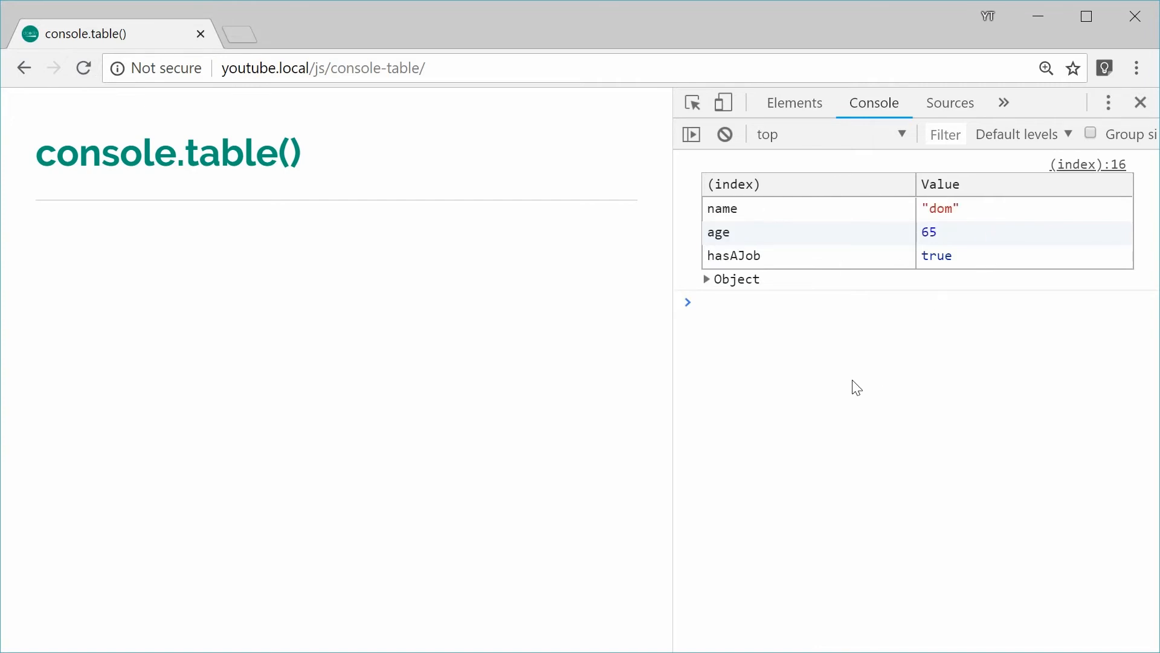
# Expand and collapse the logged Object to reveal age, hasAJob and name.
pyautogui.click(706, 279)
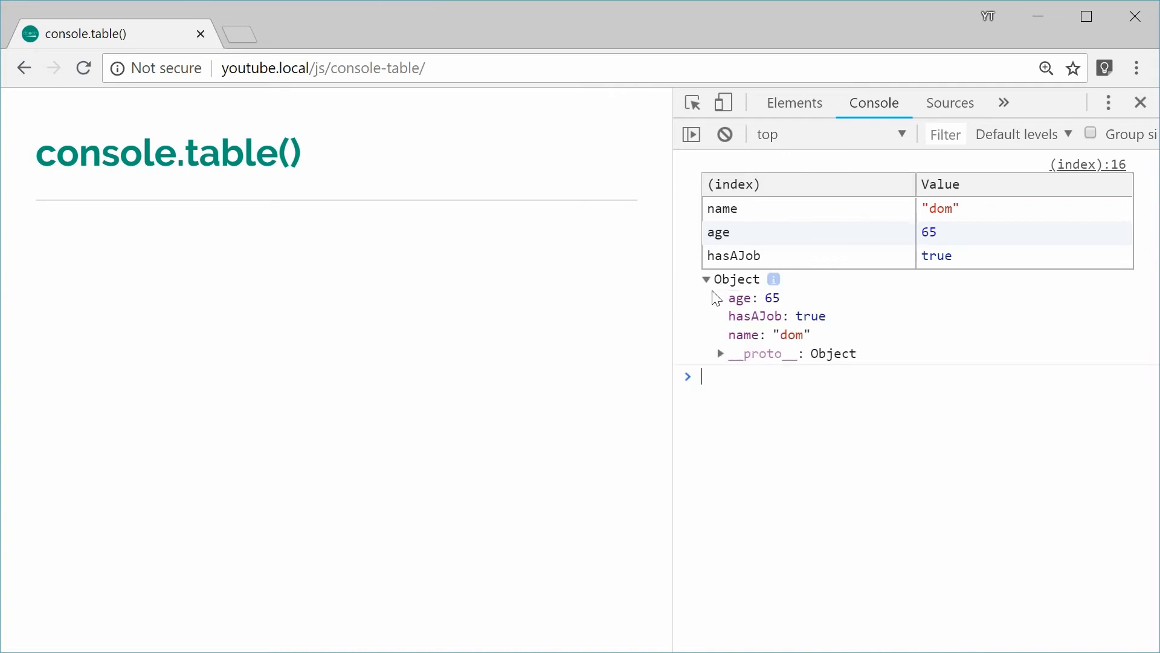
pyautogui.click(706, 279)
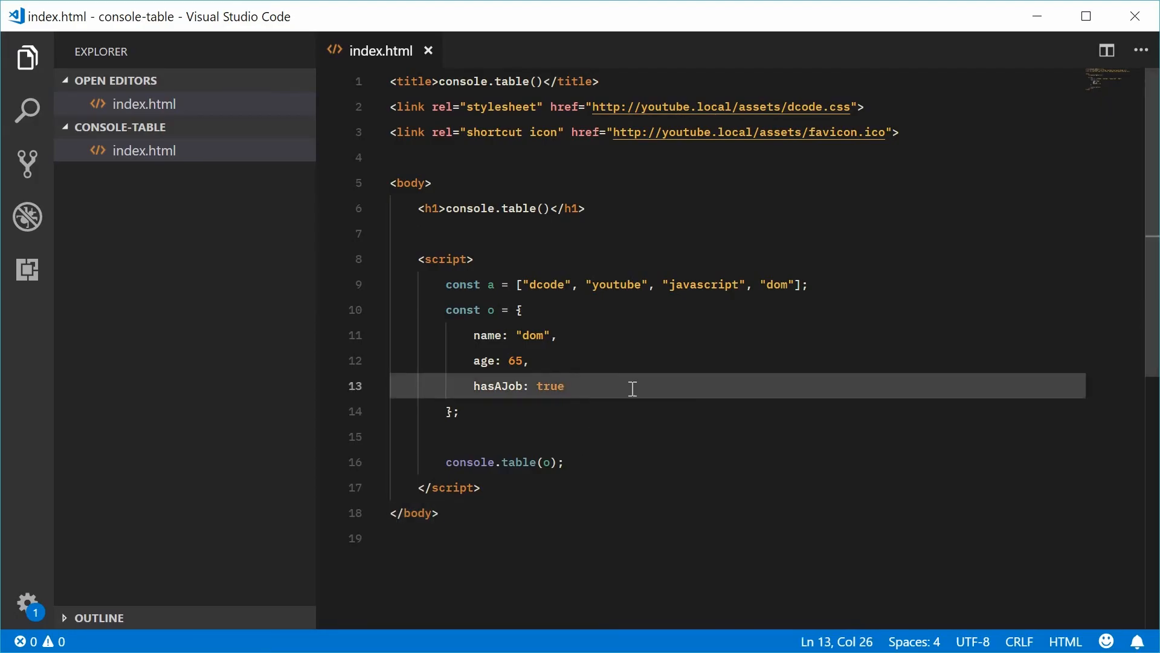
# Add hair: { color: "black", style: "messy" } after hasAJob: true in object o.
pyautogui.write(',')
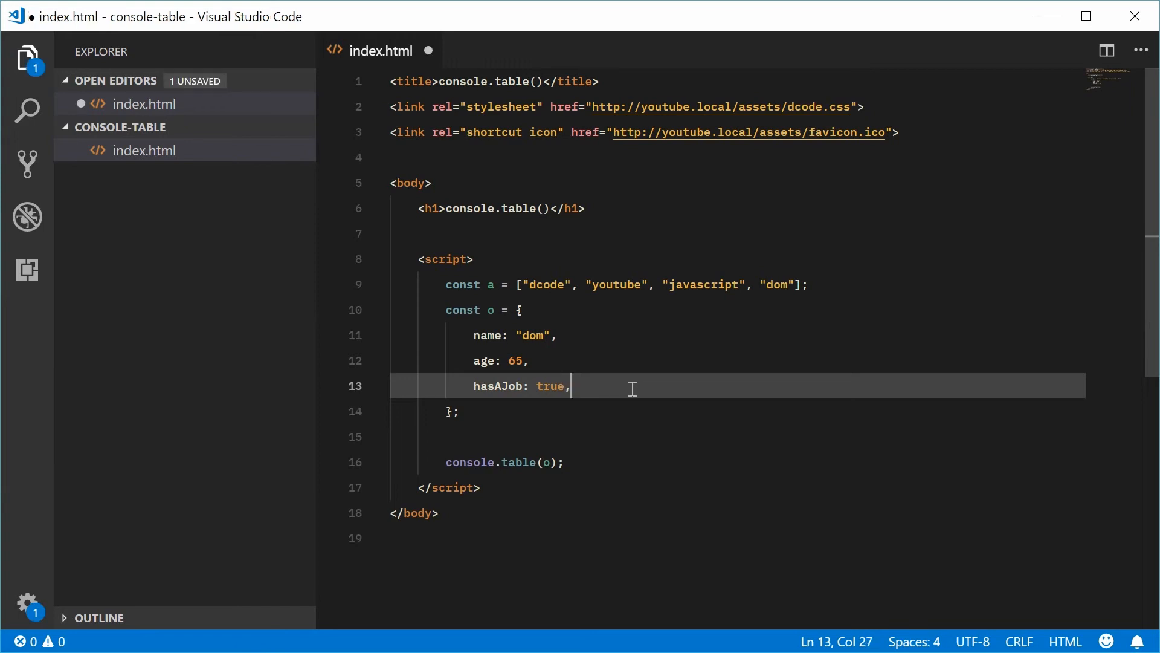
pyautogui.press('Enter')
pyautogui.write('hair: {')
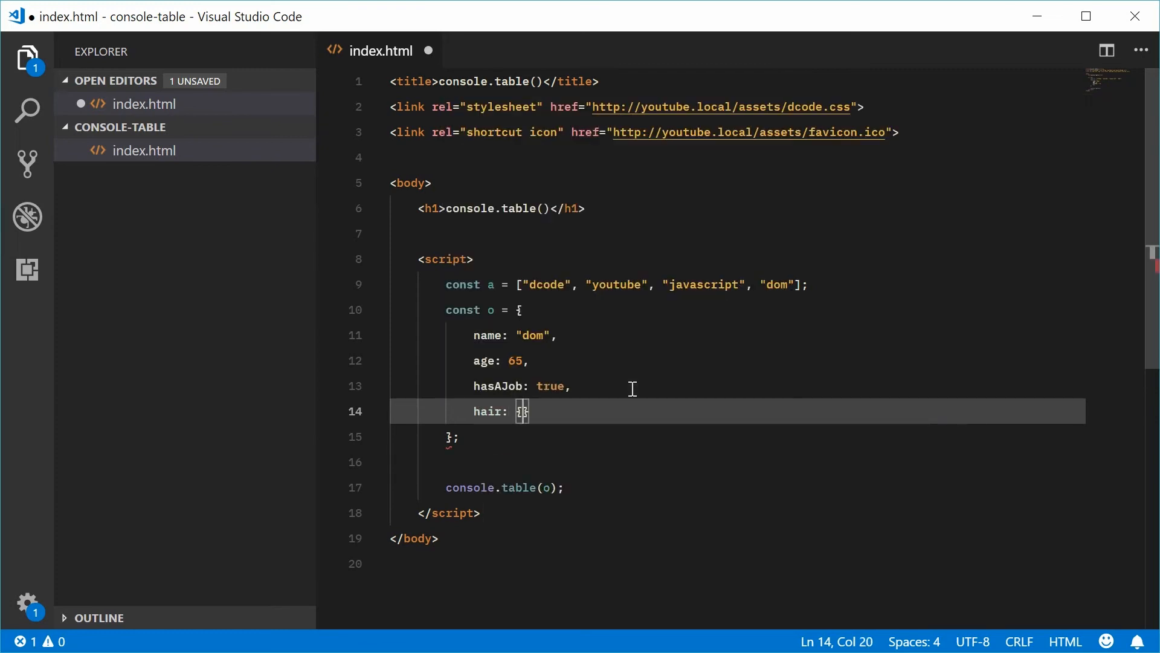
pyautogui.write('color: "')
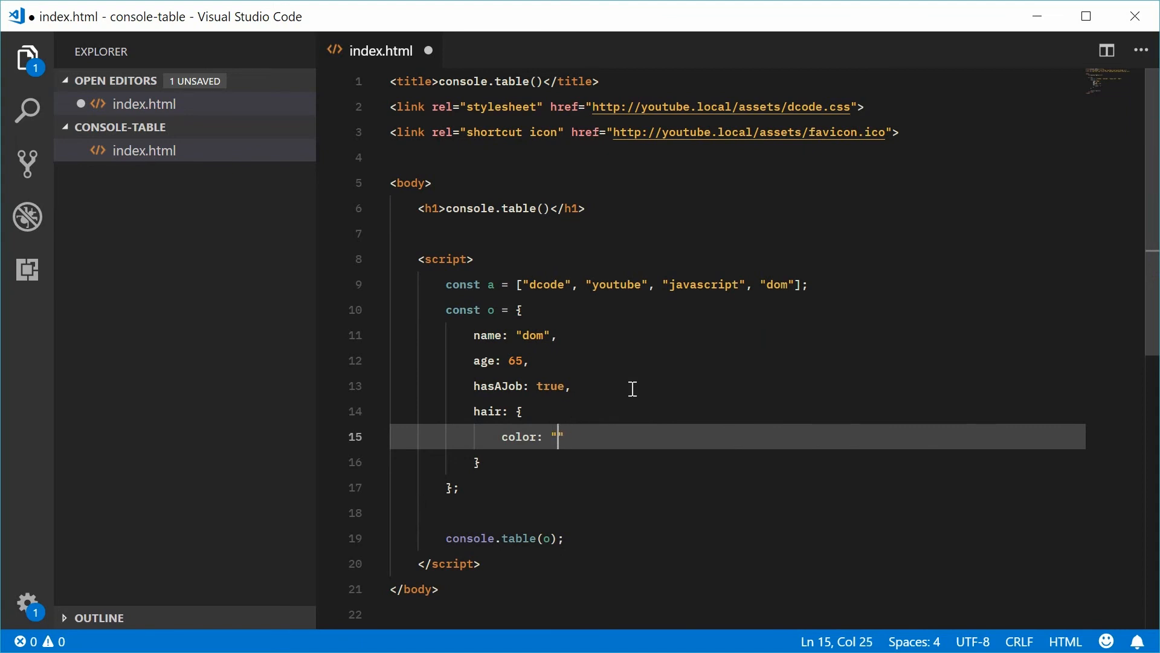
pyautogui.write('black')
pyautogui.write('style')
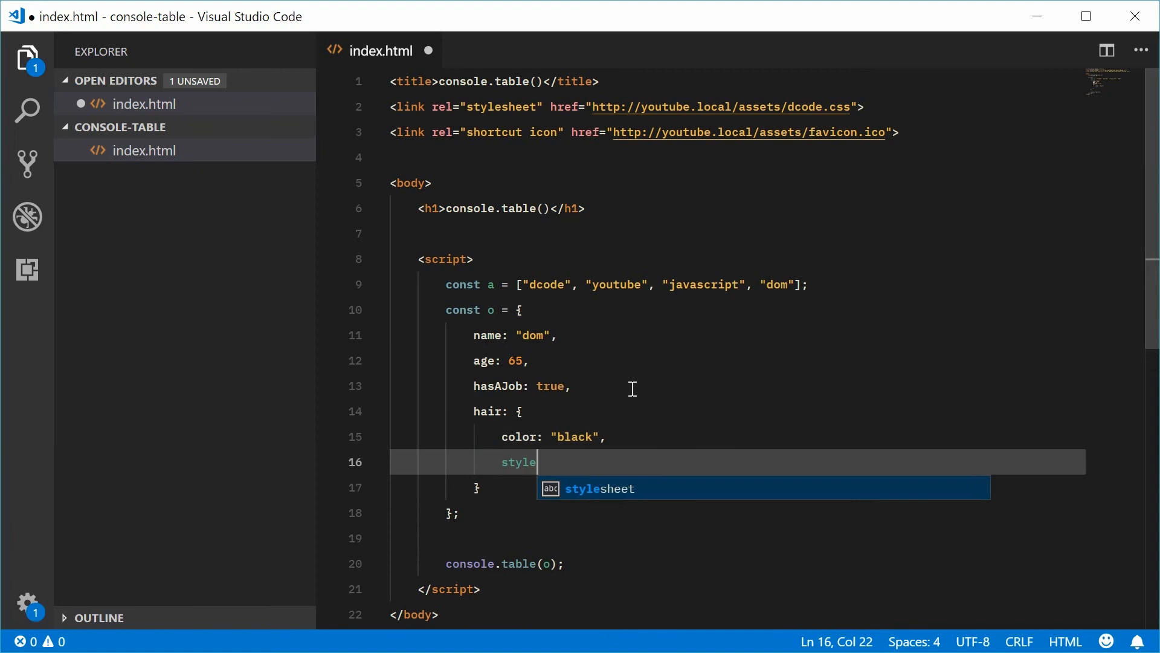
pyautogui.write(': "messy"')
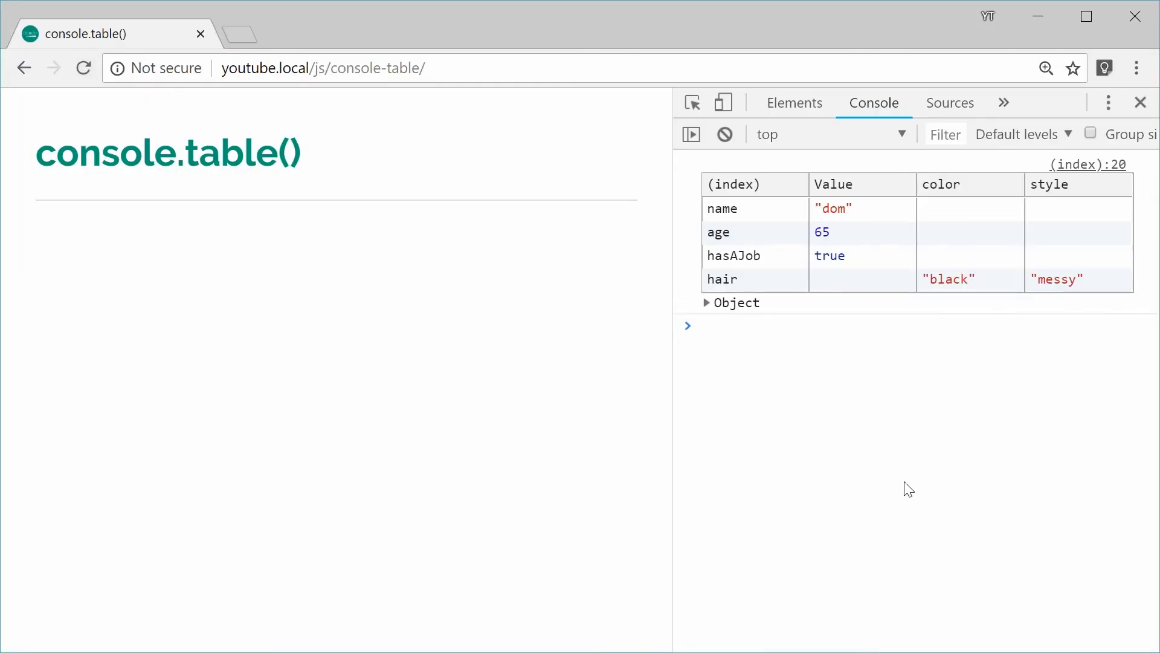
pyautogui.moveTo(848, 313)
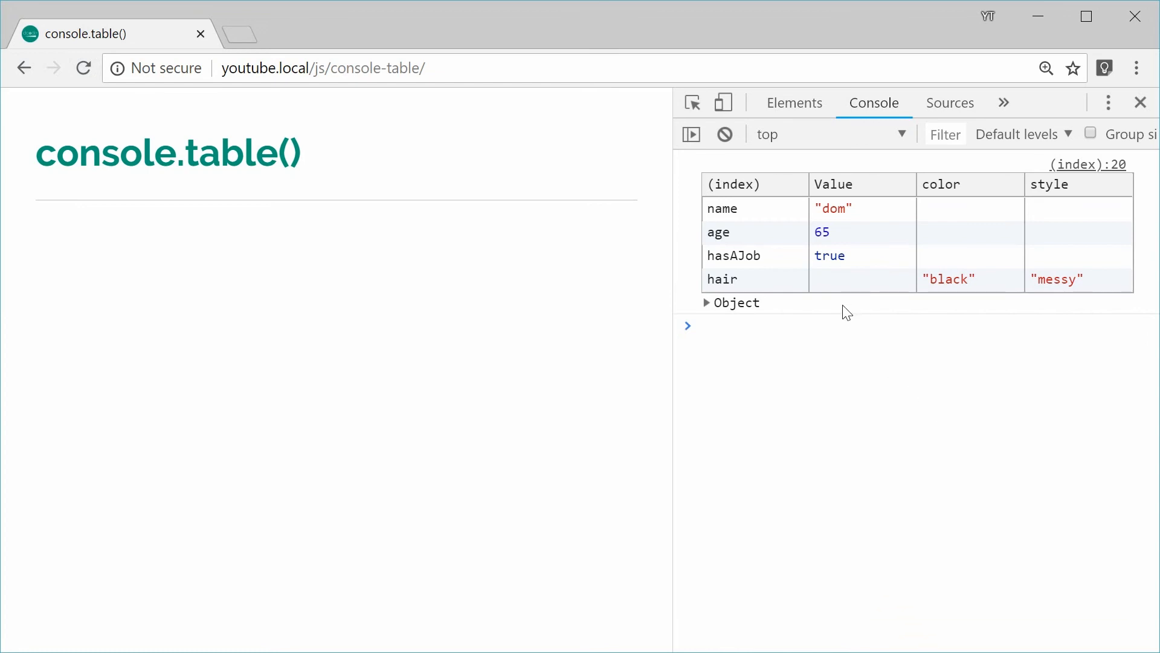
pyautogui.moveTo(574, 337)
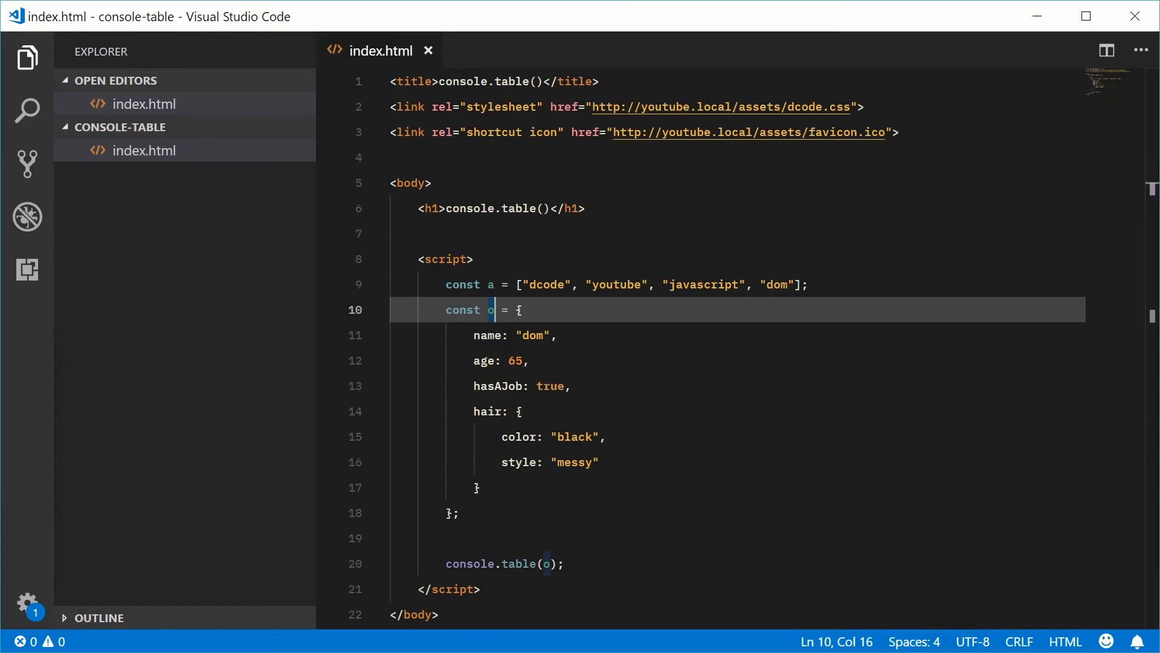
pyautogui.moveTo(439, 453)
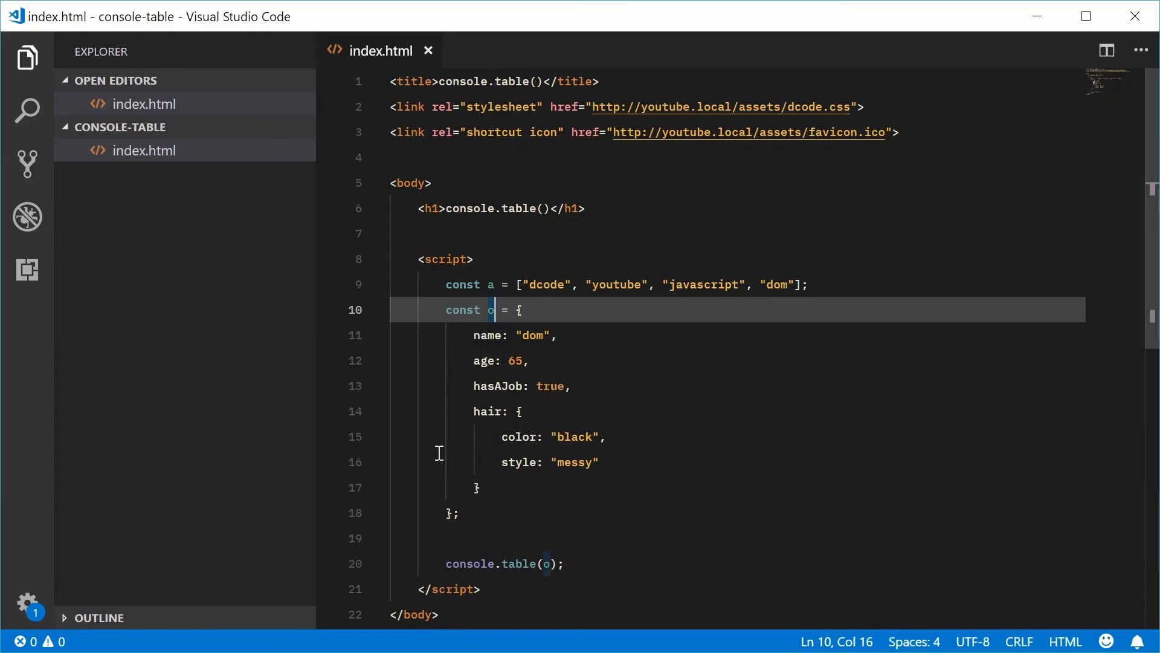
pyautogui.moveTo(565, 566)
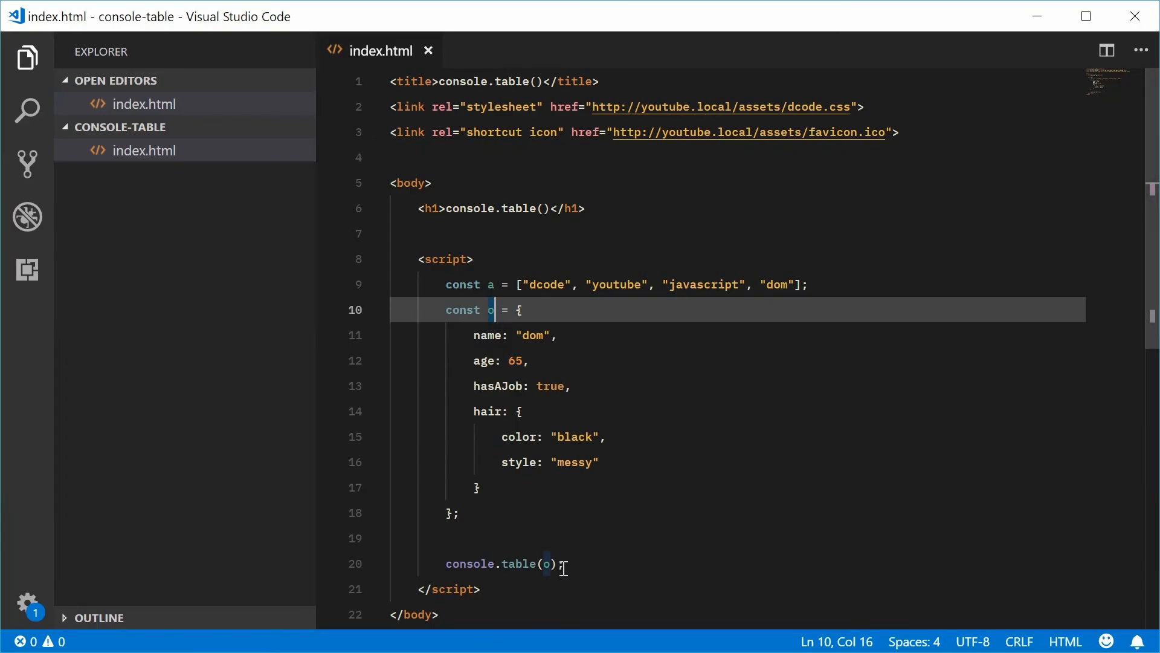
# Replace o with "domenic" in the console.table call.
pyautogui.press('Backspace')
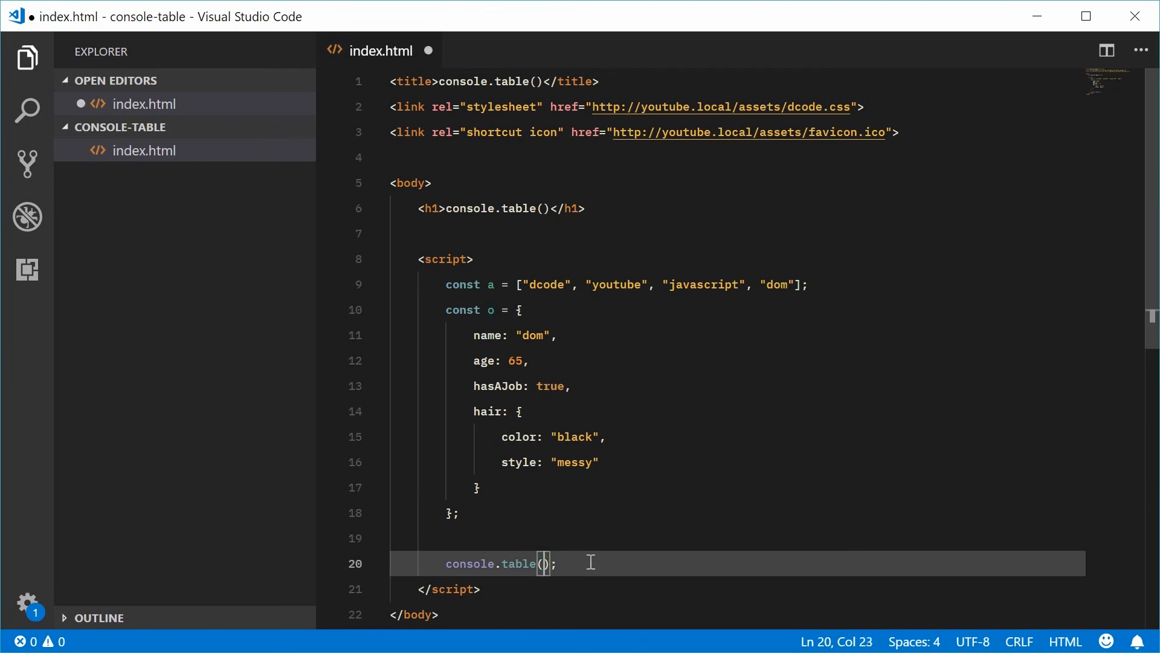
pyautogui.write('"d"')
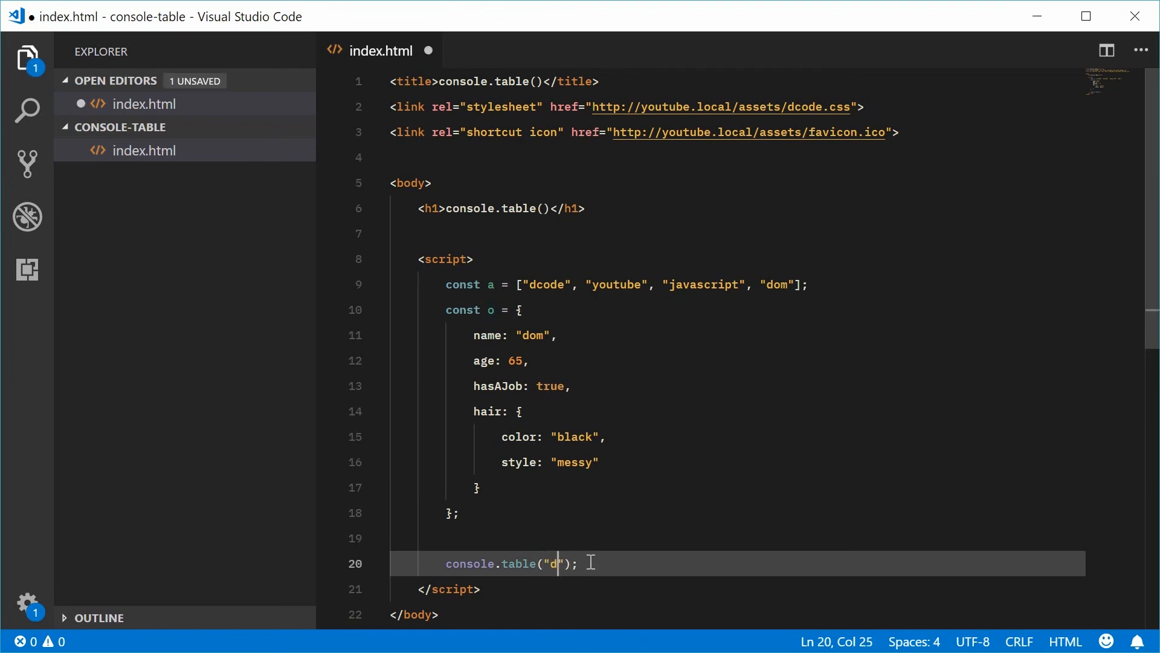
pyautogui.write('omenic')
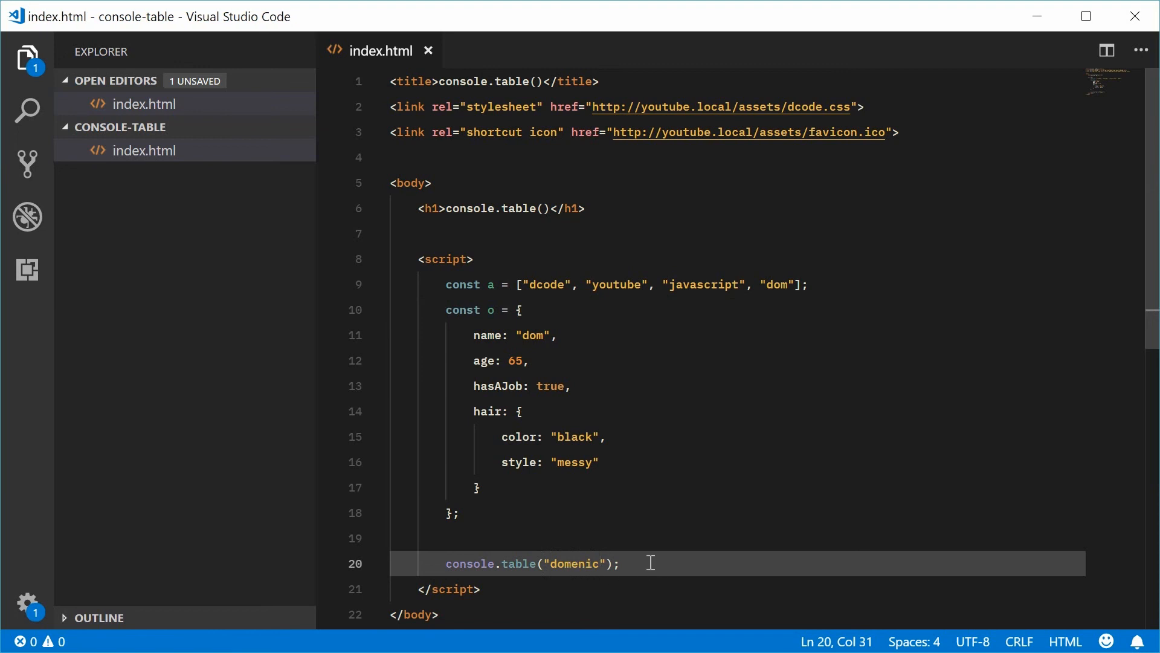